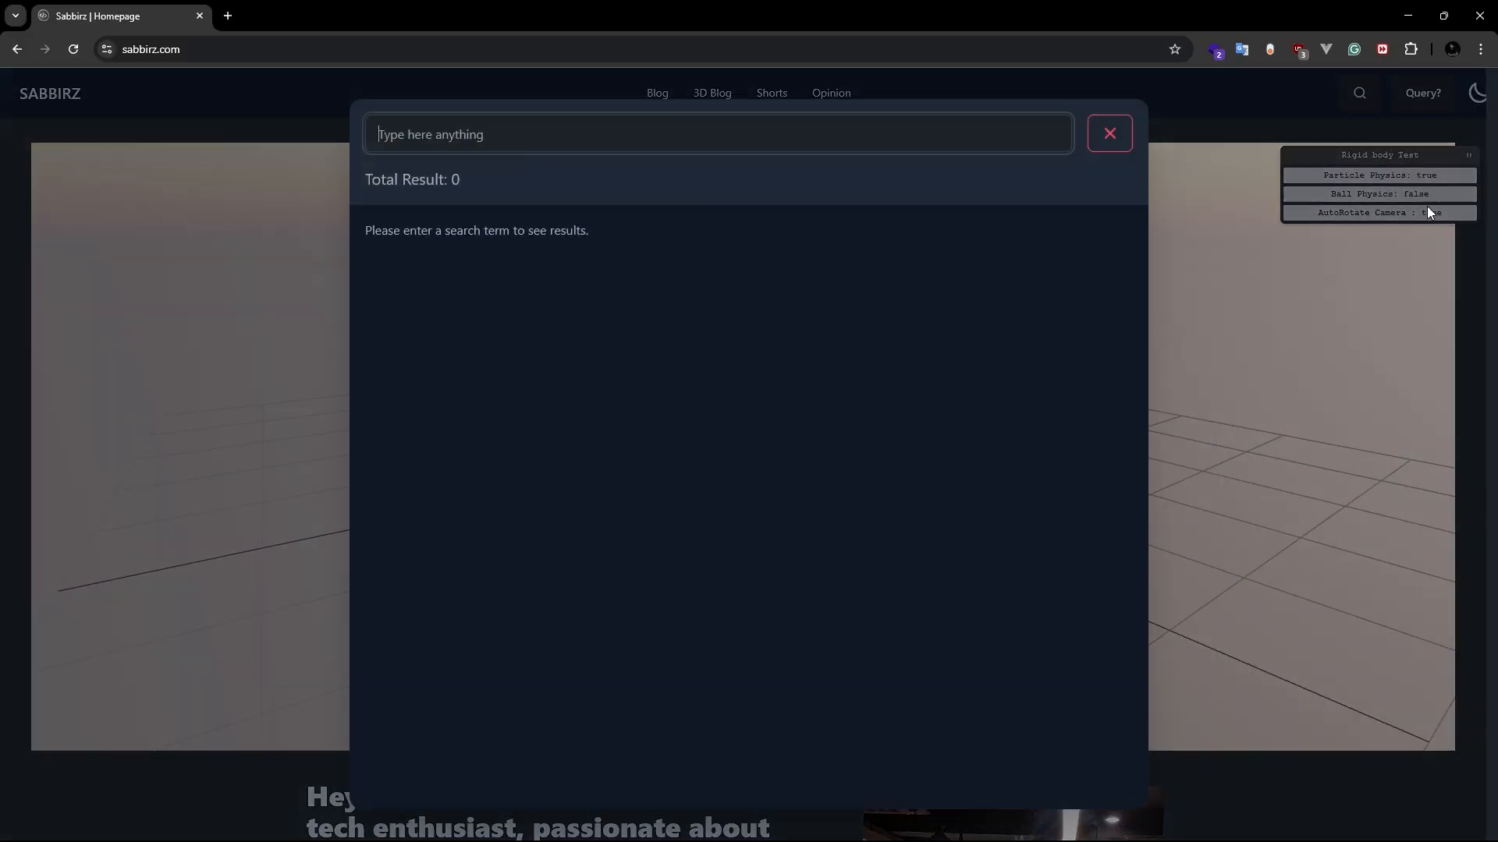
Step: Search the blog for 'obs', open the OBS Studio Input Overlay Guide, and scroll to step 2
type("obs")
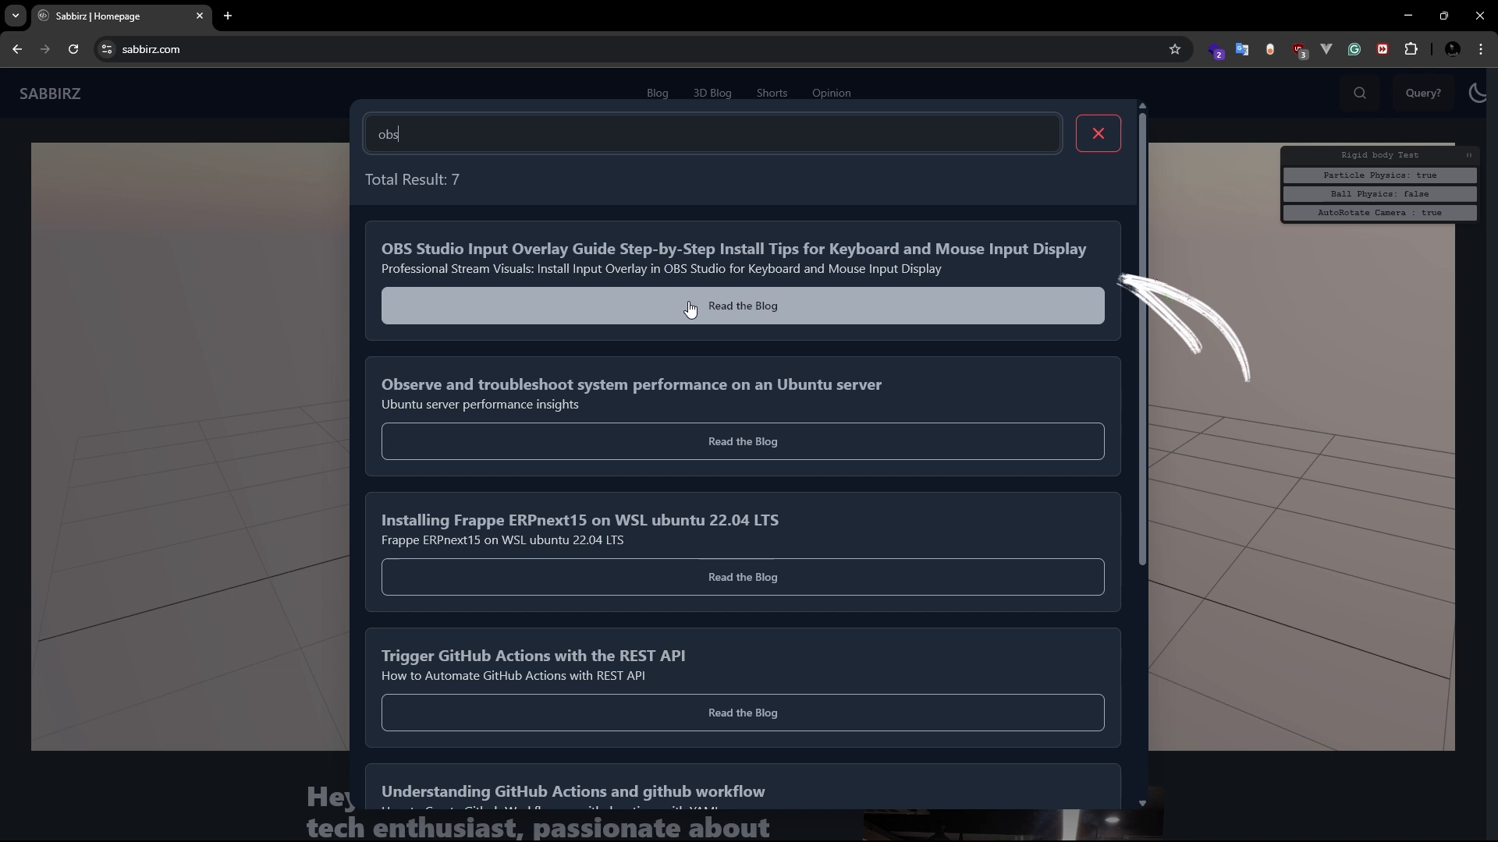
left_click(741, 306)
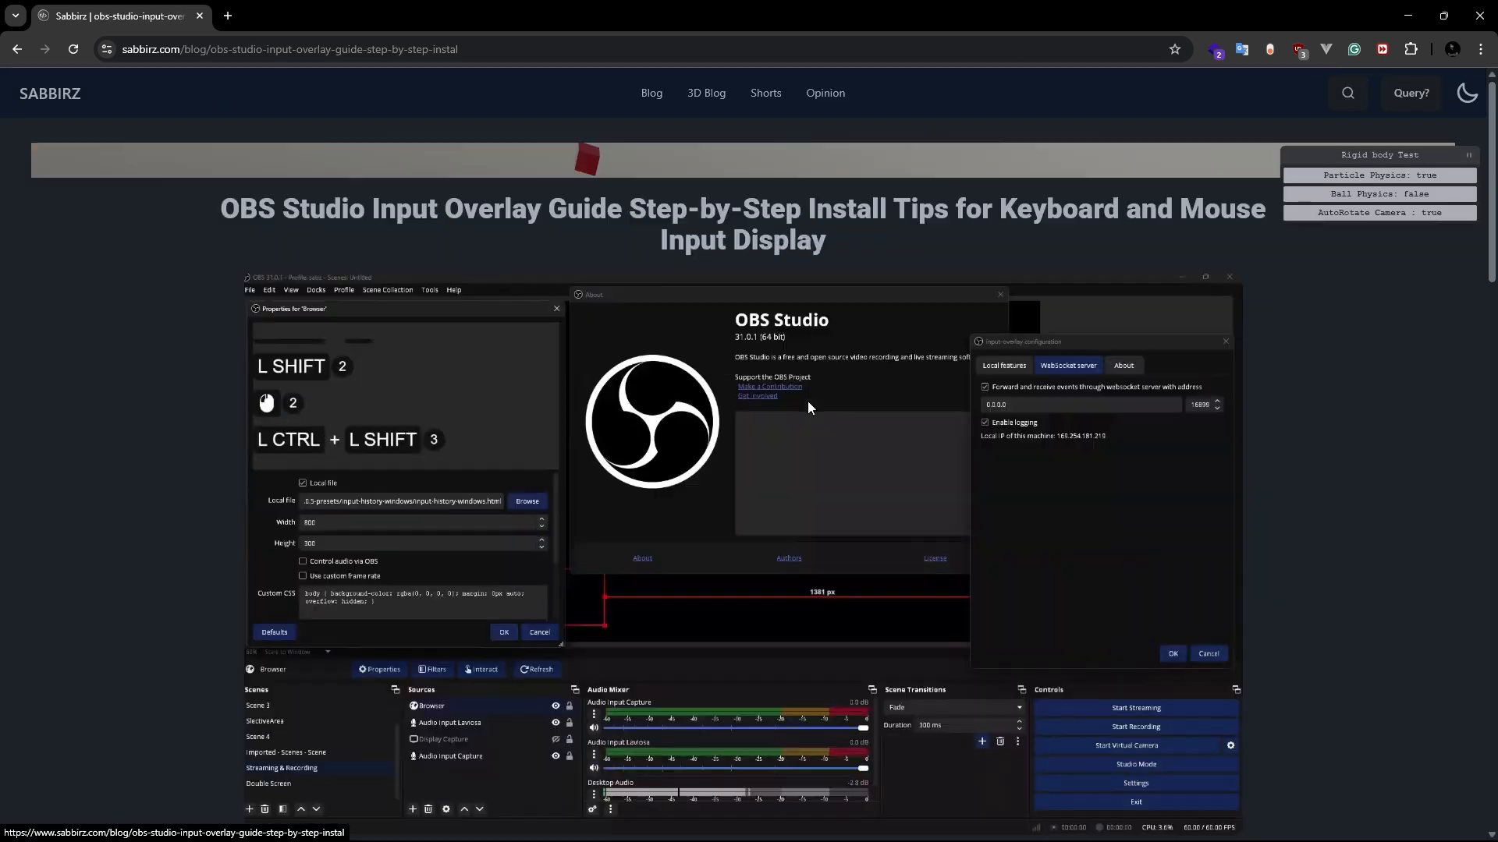
scroll("down", 3)
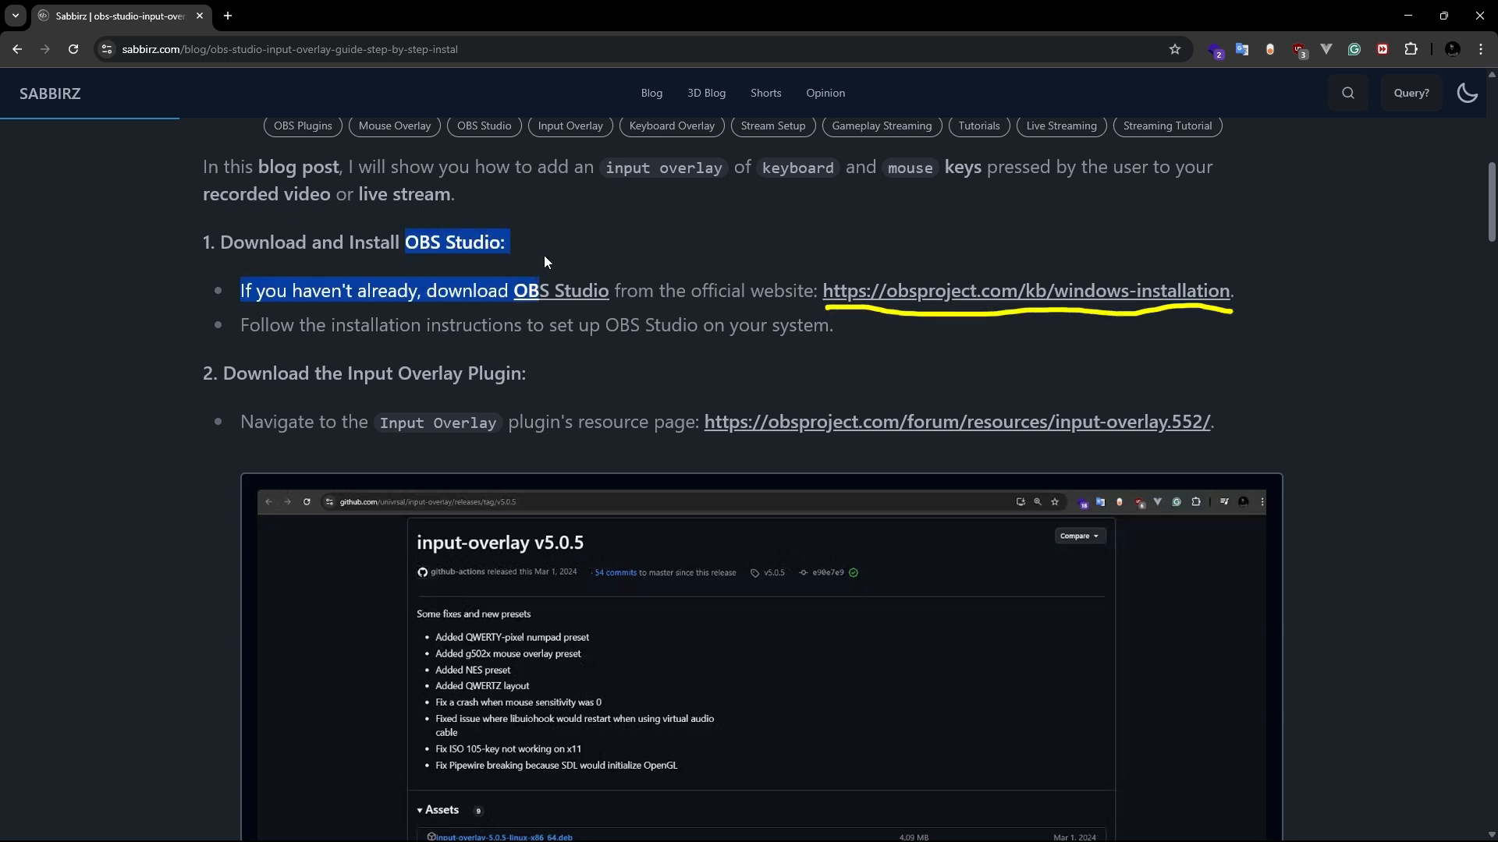
scroll("down", 3)
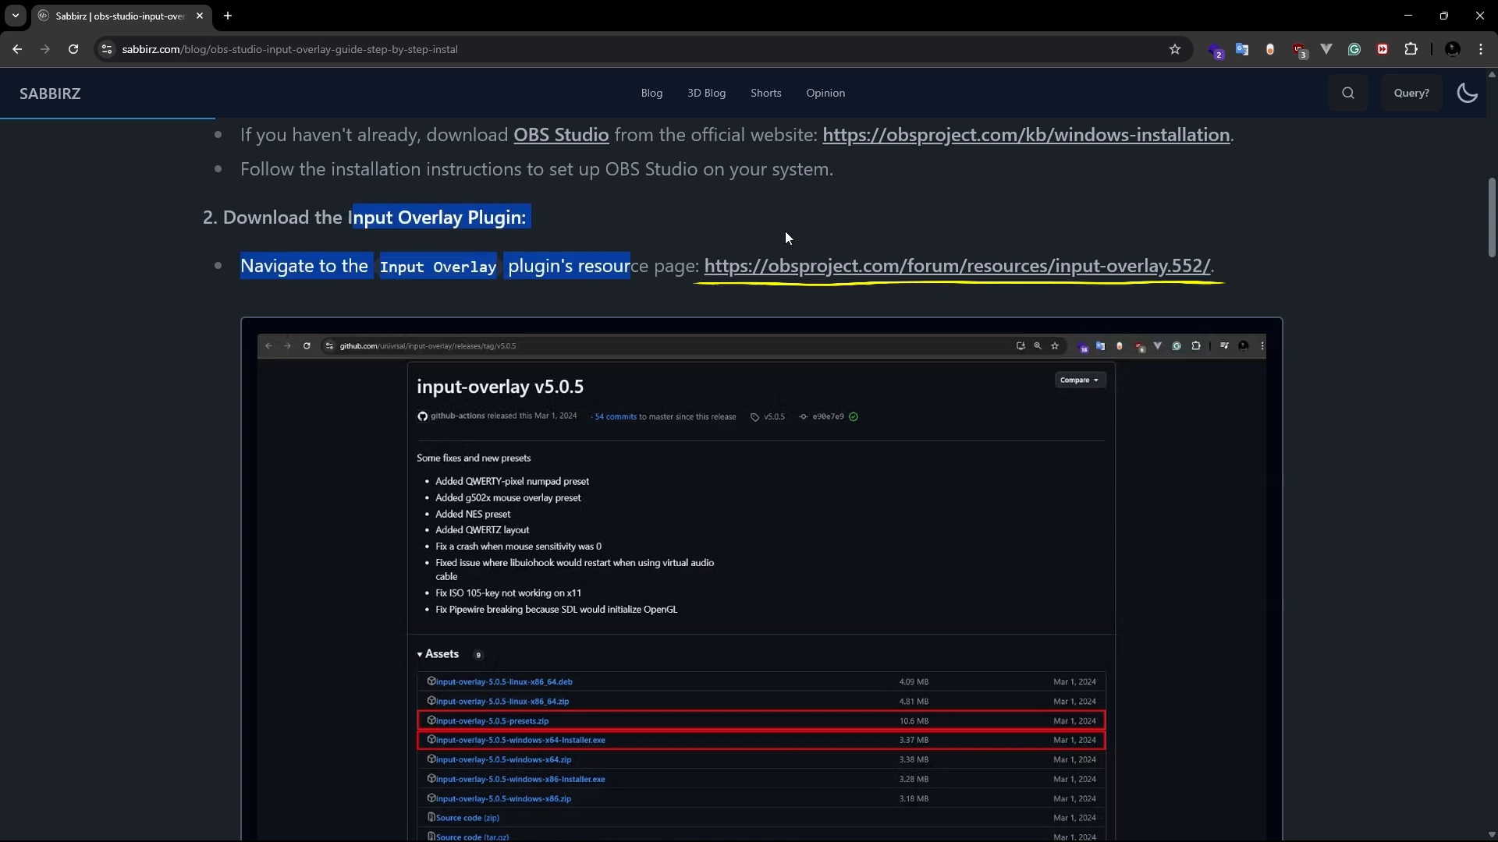
Step: Follow the post's OBS Forums Input Overlay link, then its Go to download to GitHub releases
left_click(954, 266)
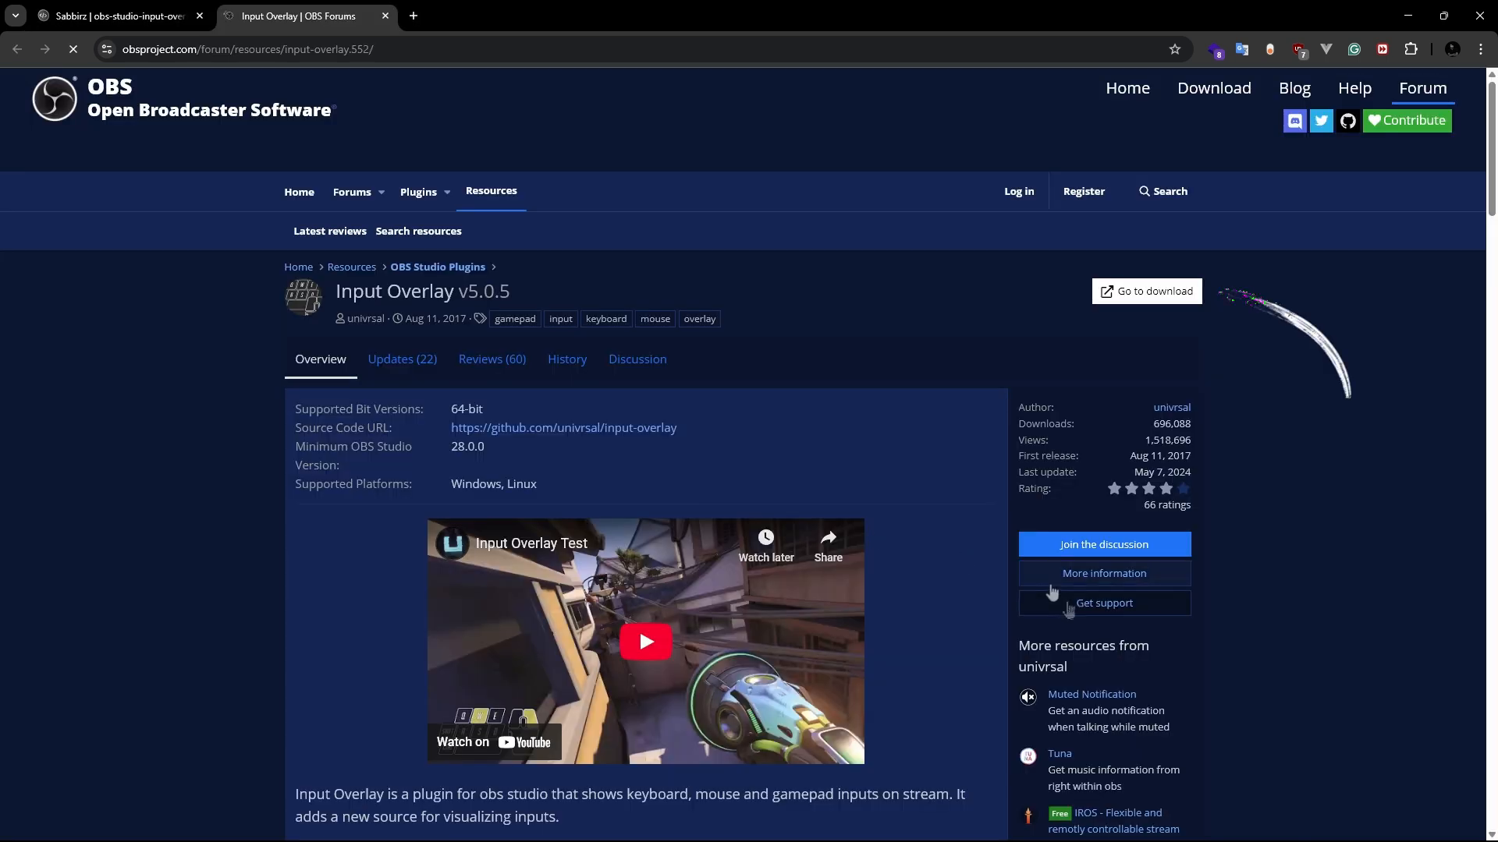
mouse_move(1136, 302)
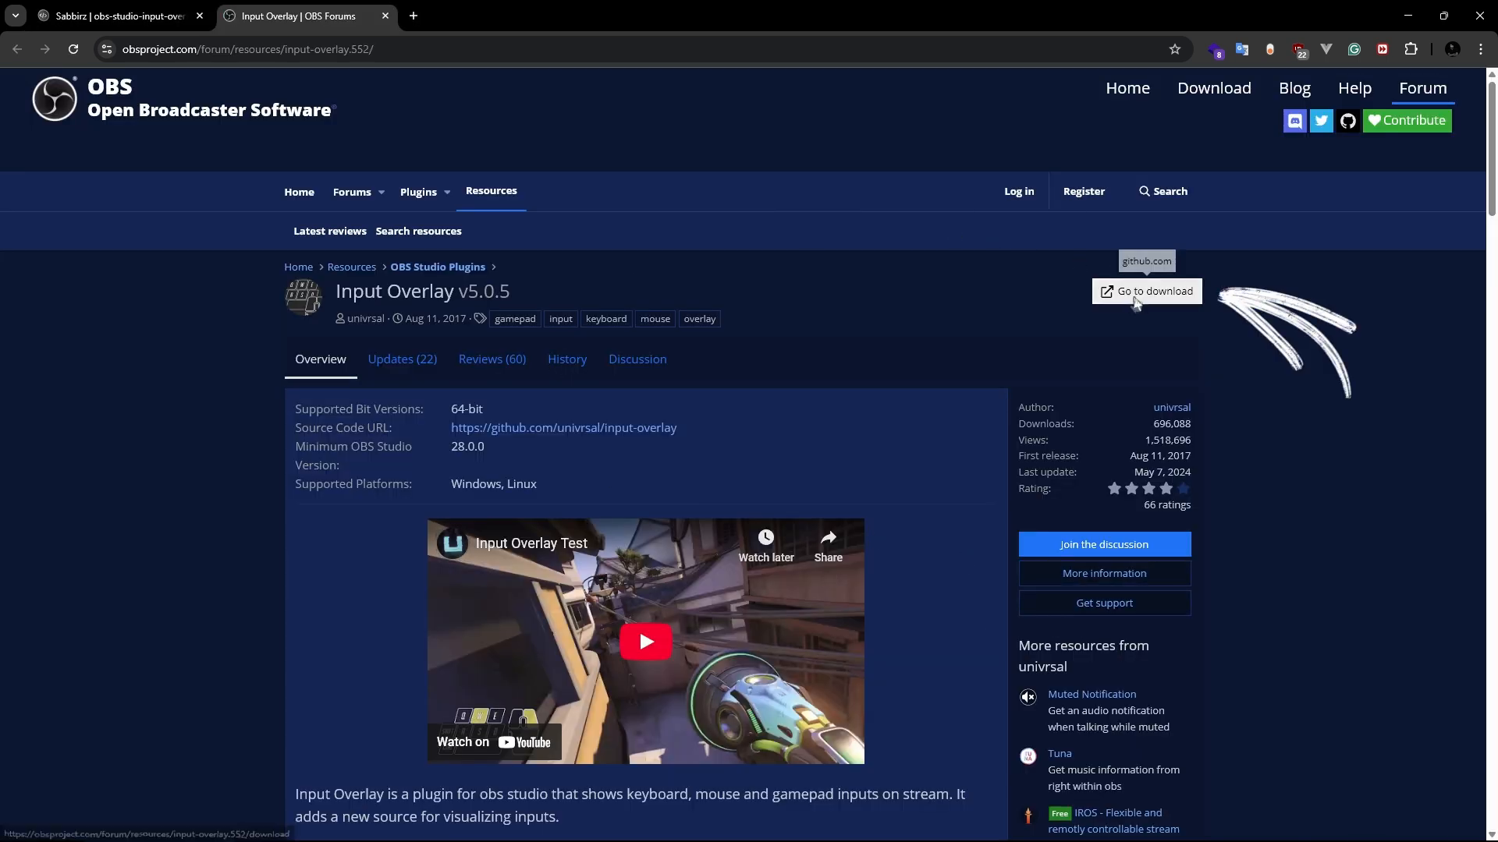
left_click(1145, 291)
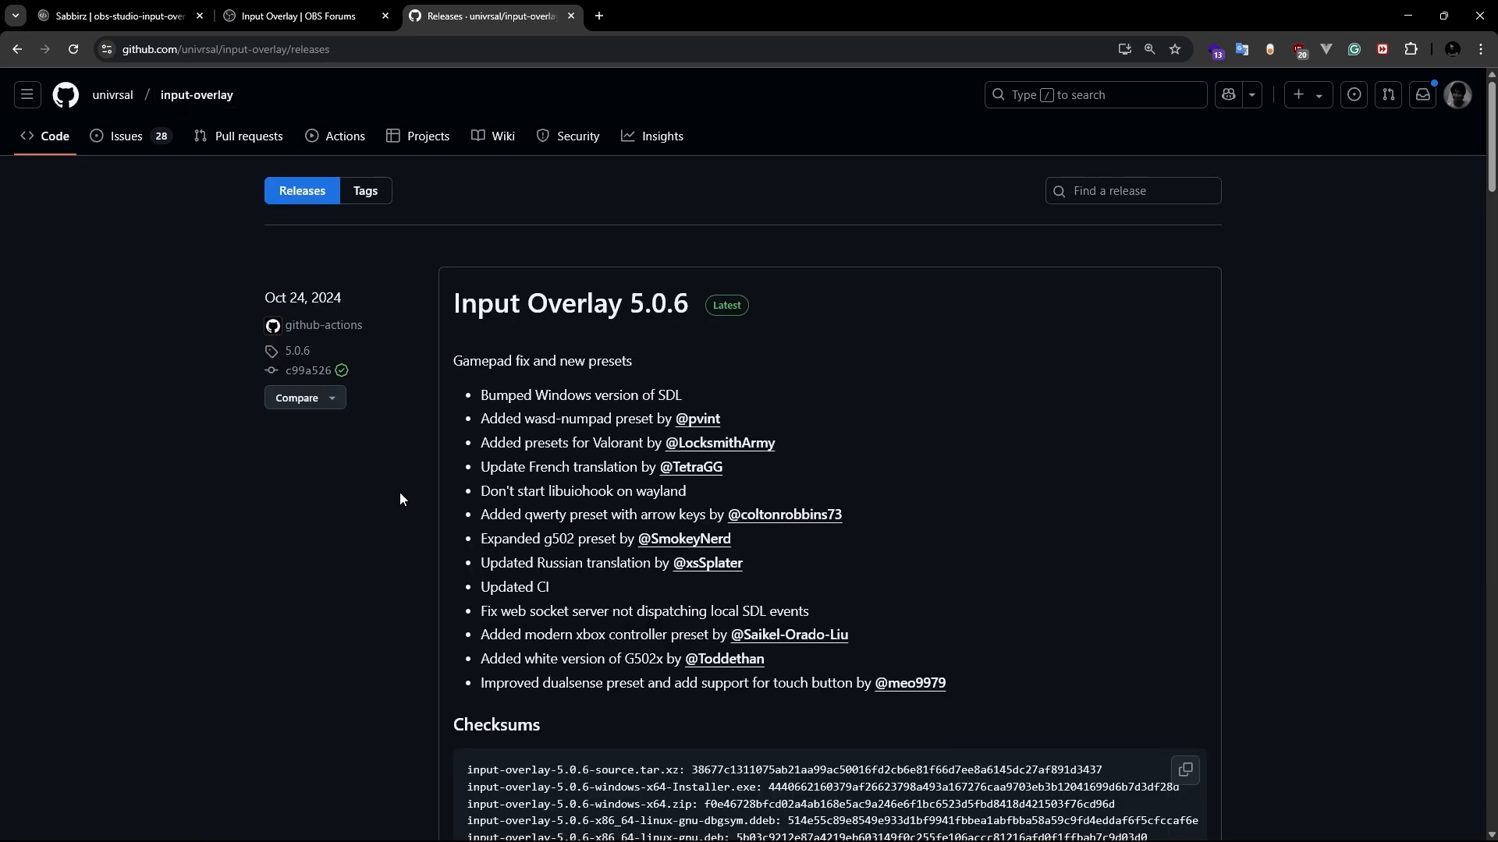
Step: Scroll to the Input Overlay 5.0.6 release Assets list
scroll("down", 3)
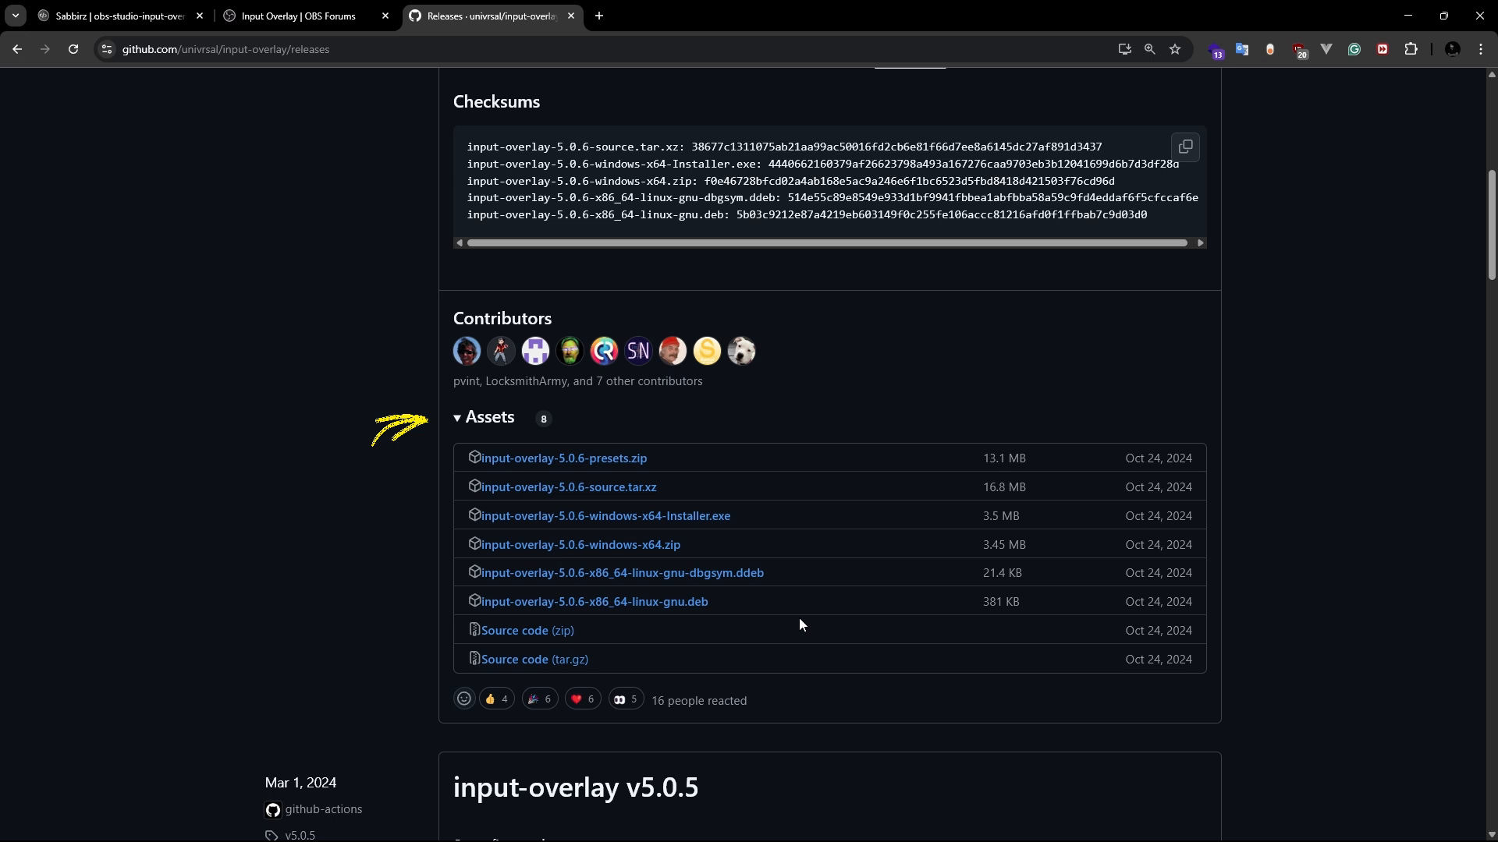
mouse_move(816, 578)
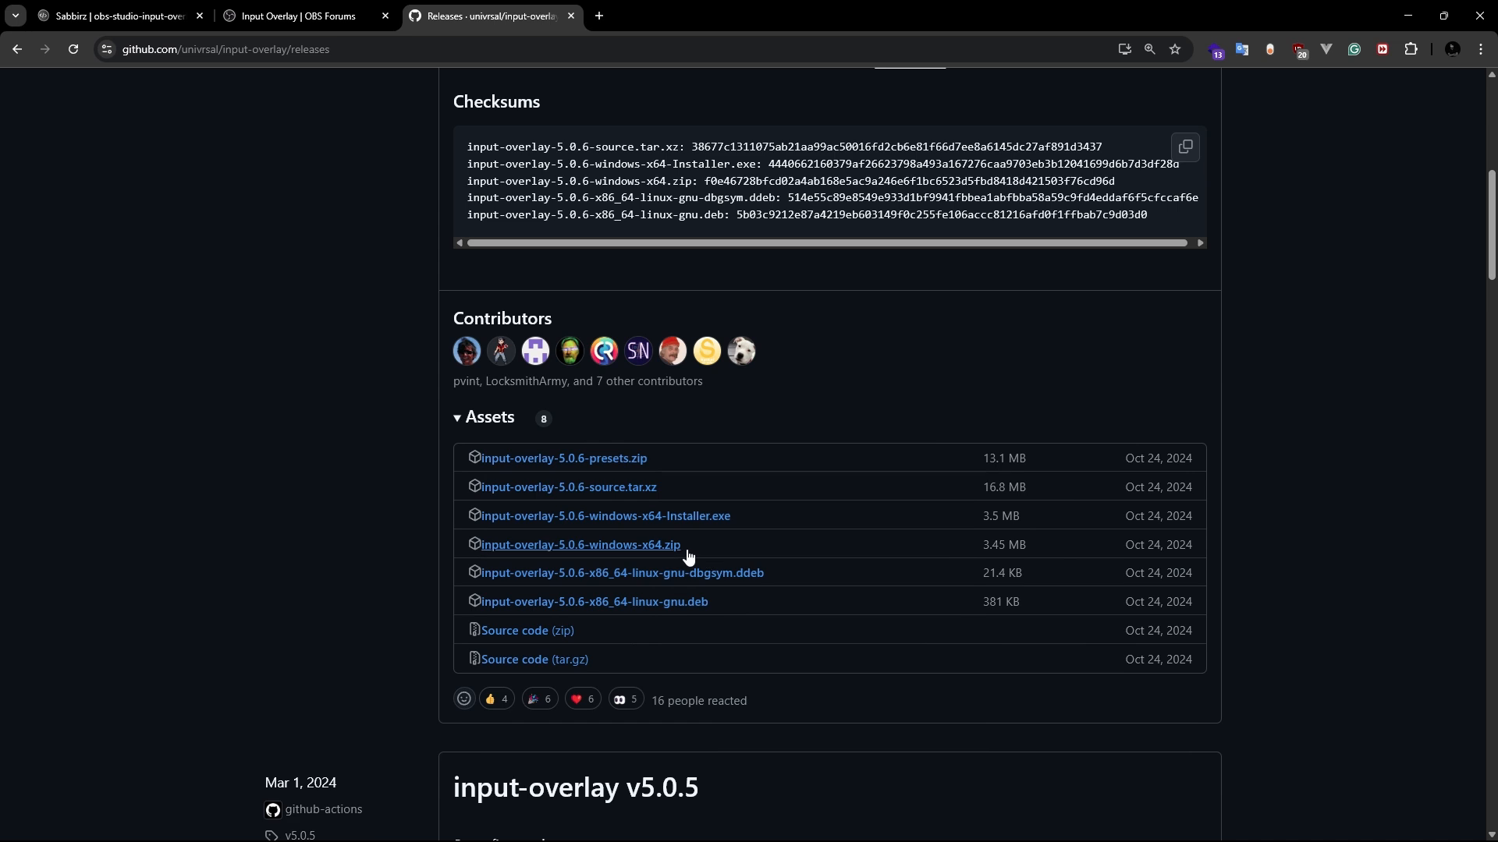
mouse_move(677, 549)
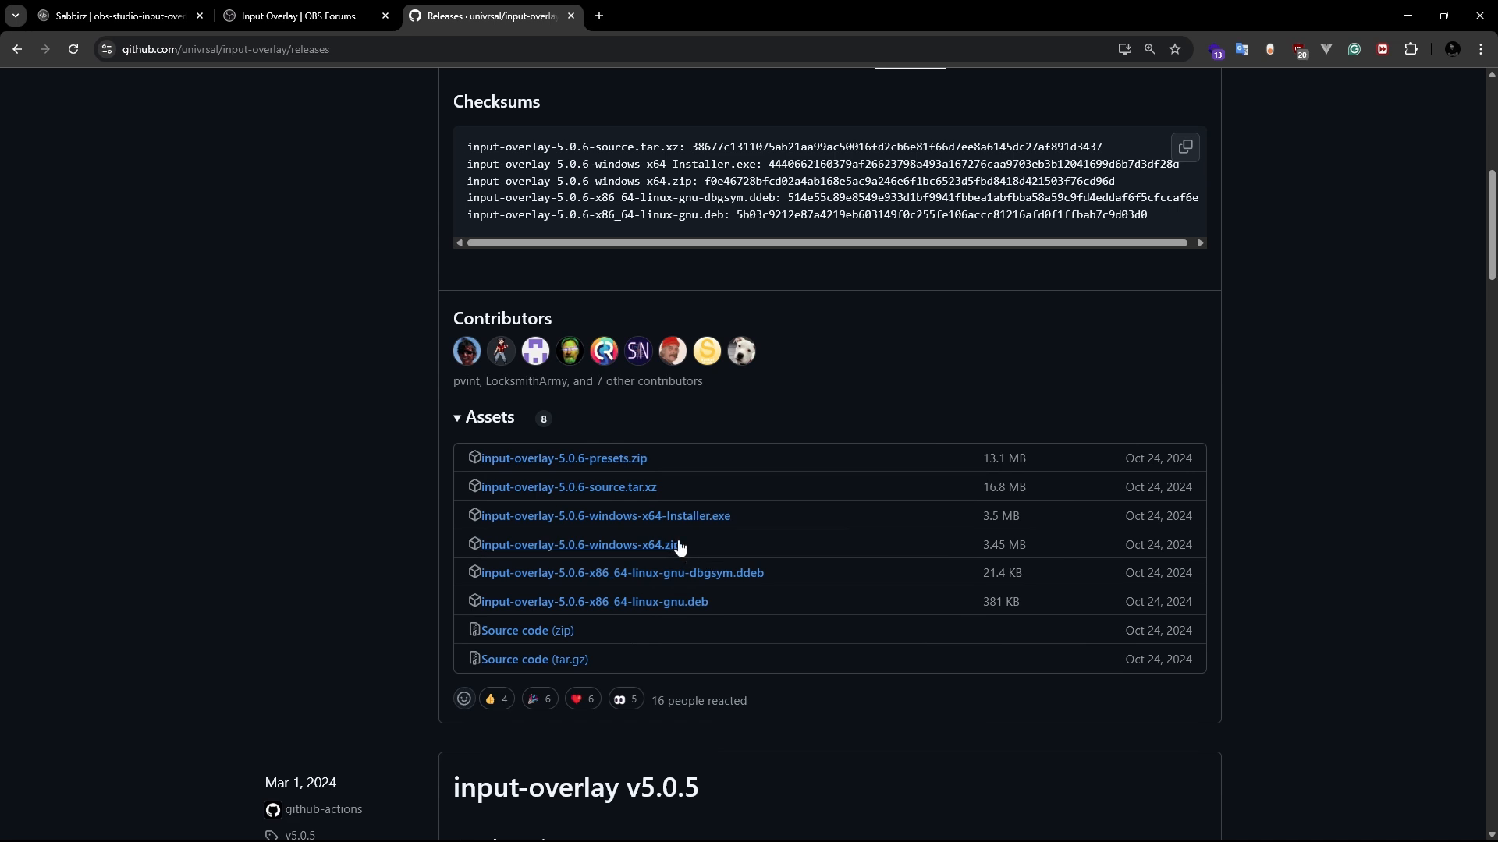
mouse_move(673, 533)
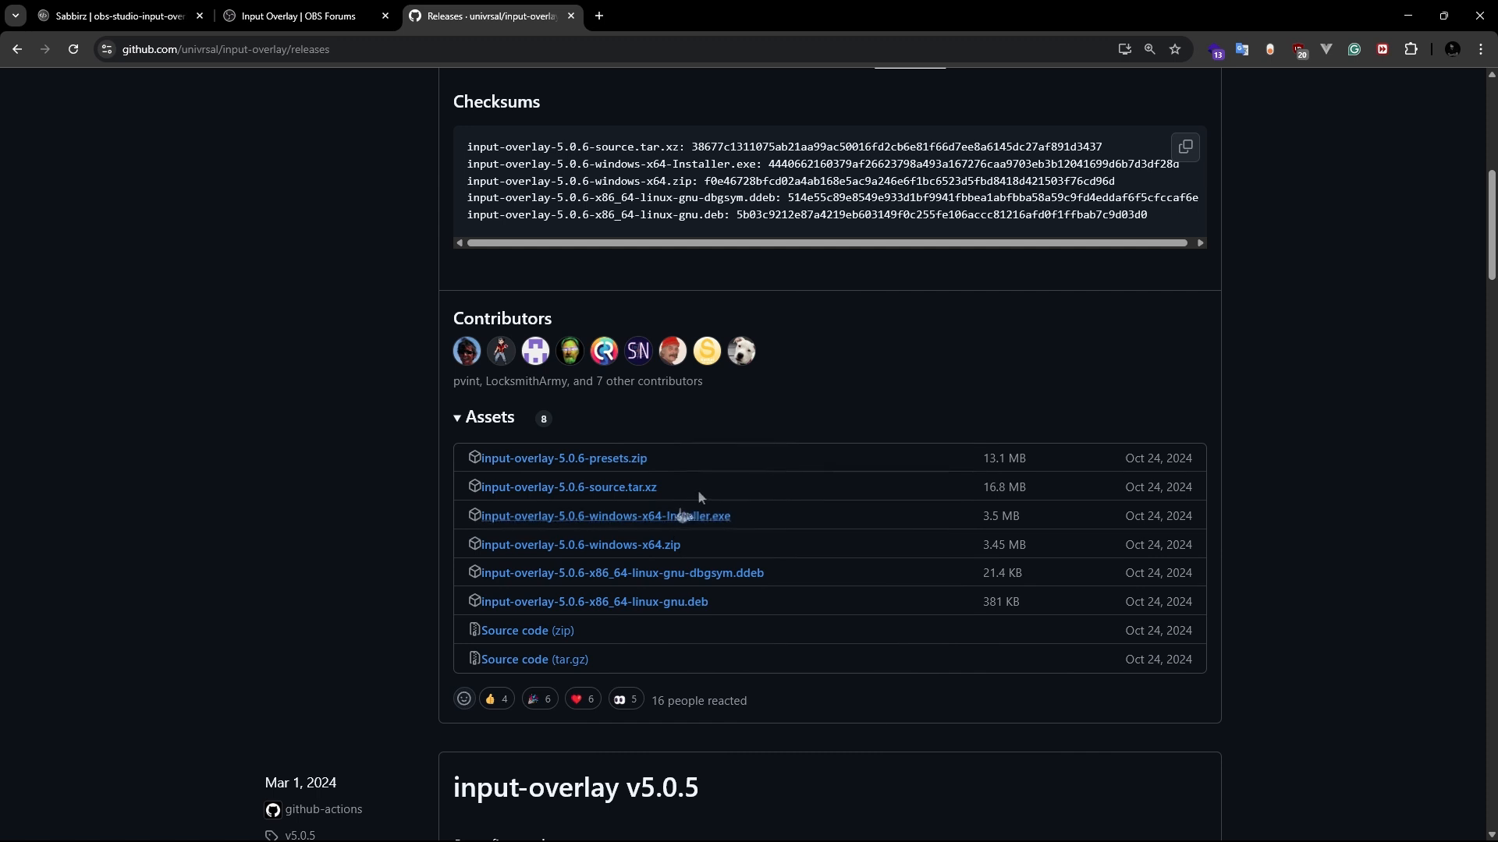
mouse_move(732, 492)
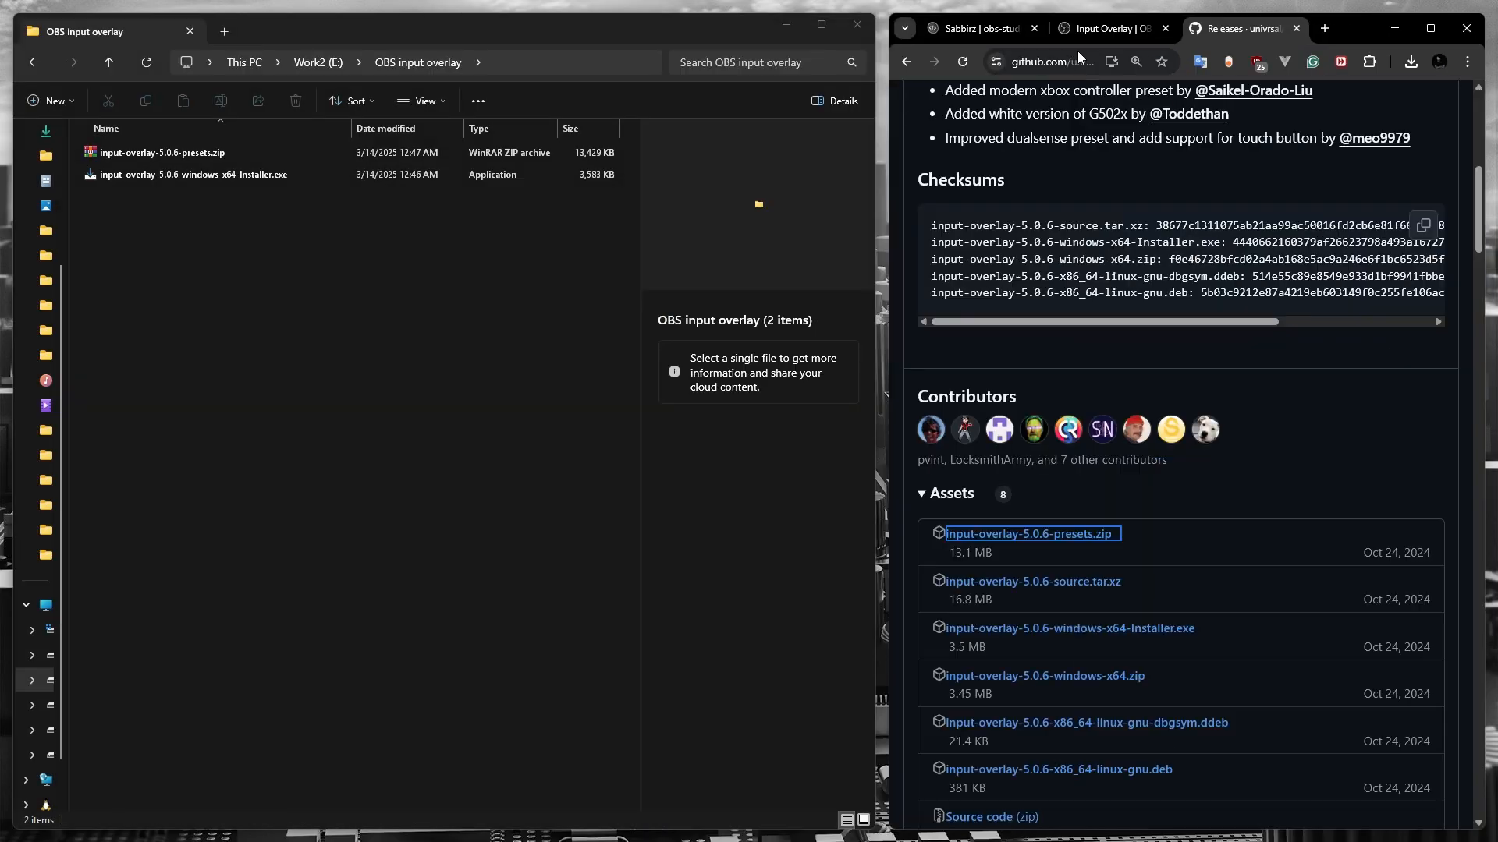
Step: Check the blog's install instruction and launch input-overlay-5.0.6-windows-x64-Installer.exe
left_click(970, 28)
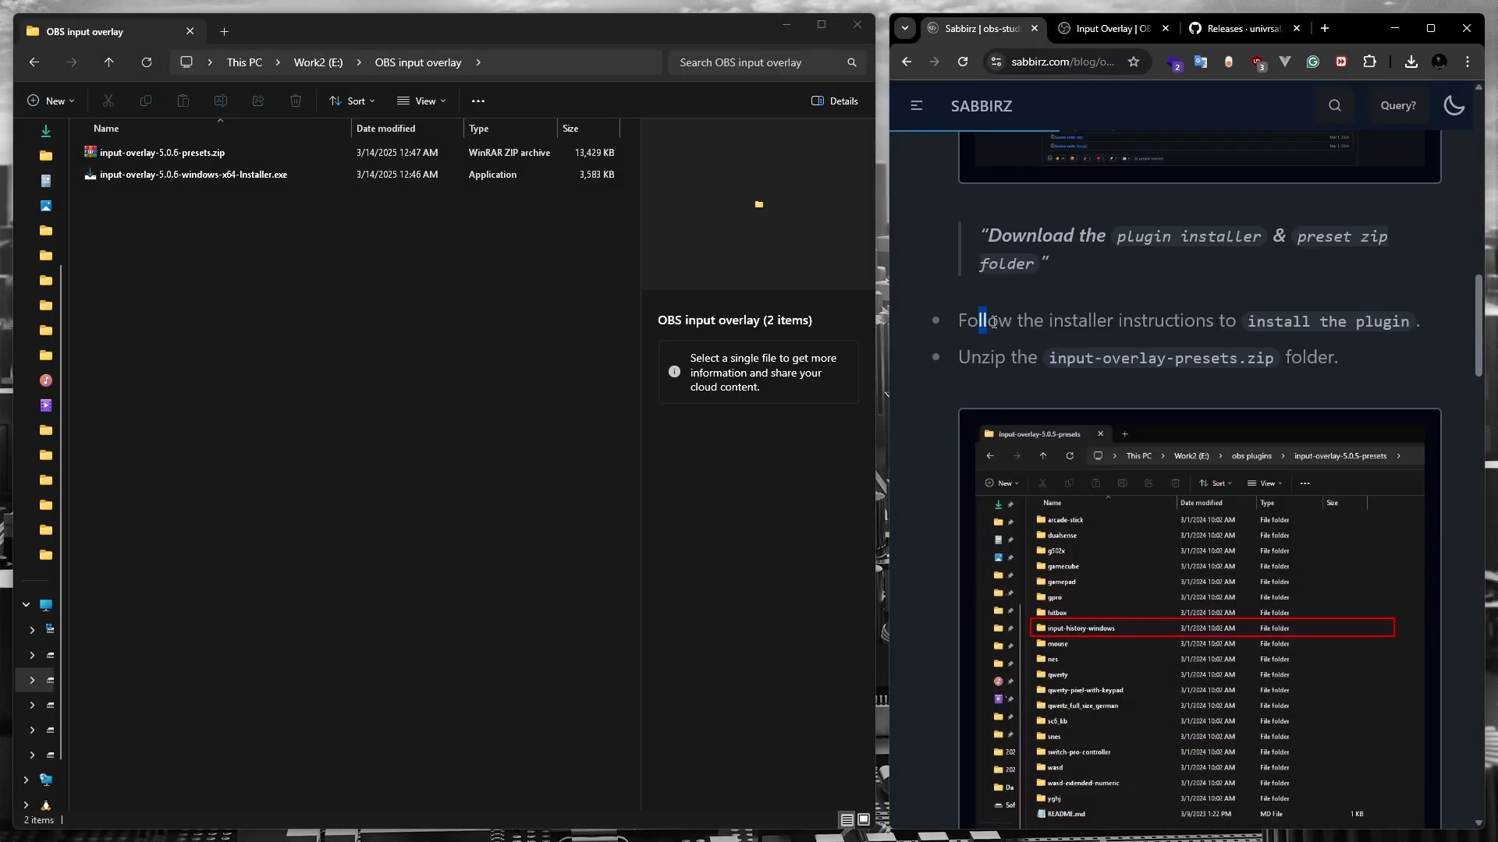
left_click_drag(978, 320, 1347, 320)
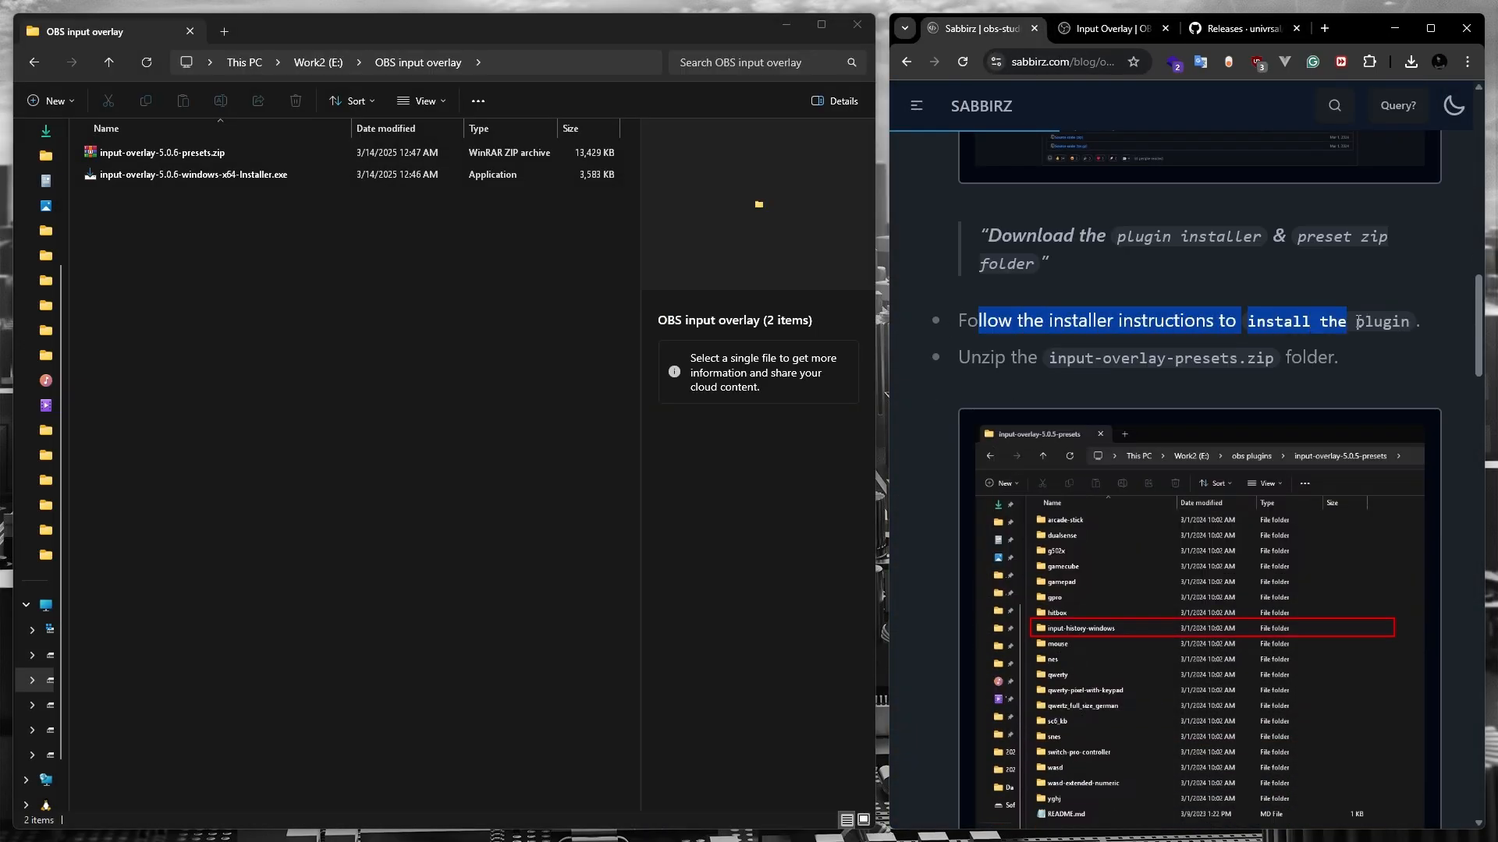
left_click(194, 173)
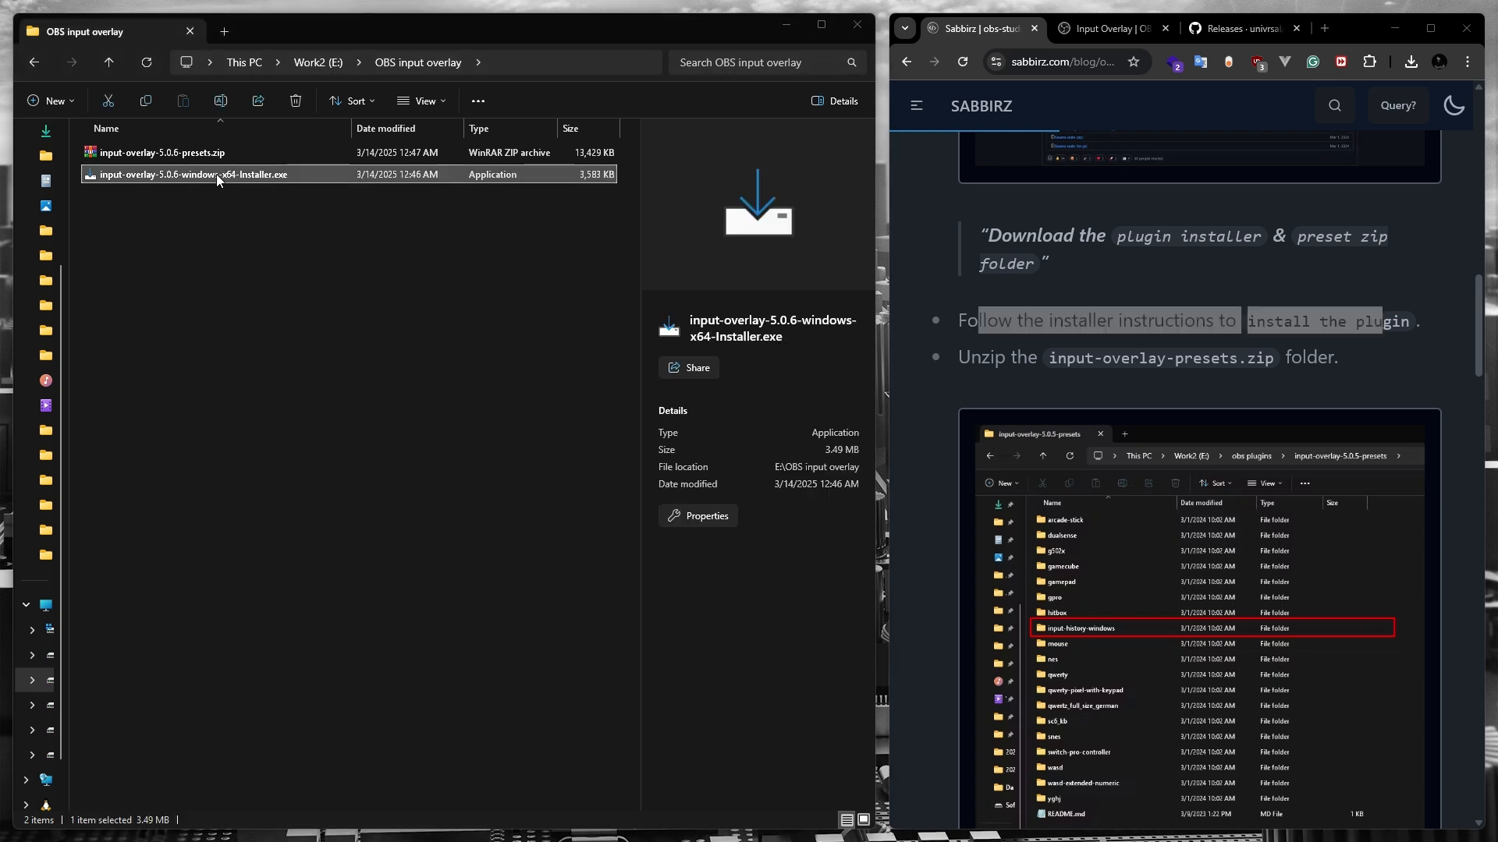
double_click(191, 174)
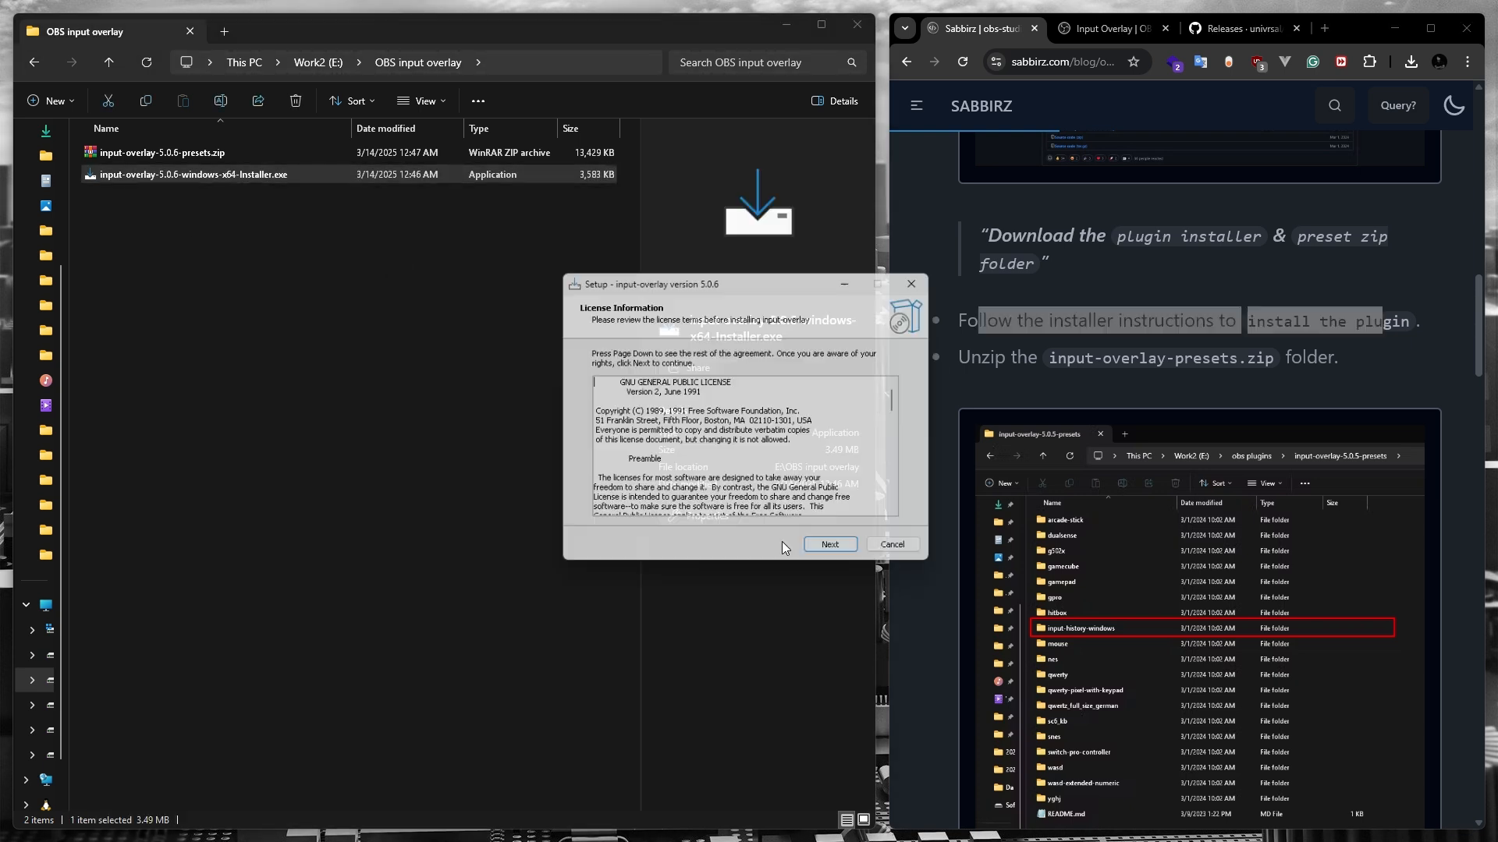
Step: Accept the license, keep C:\Program Files\obs-studio and the default shortcuts folder, and finish setup
left_click(827, 545)
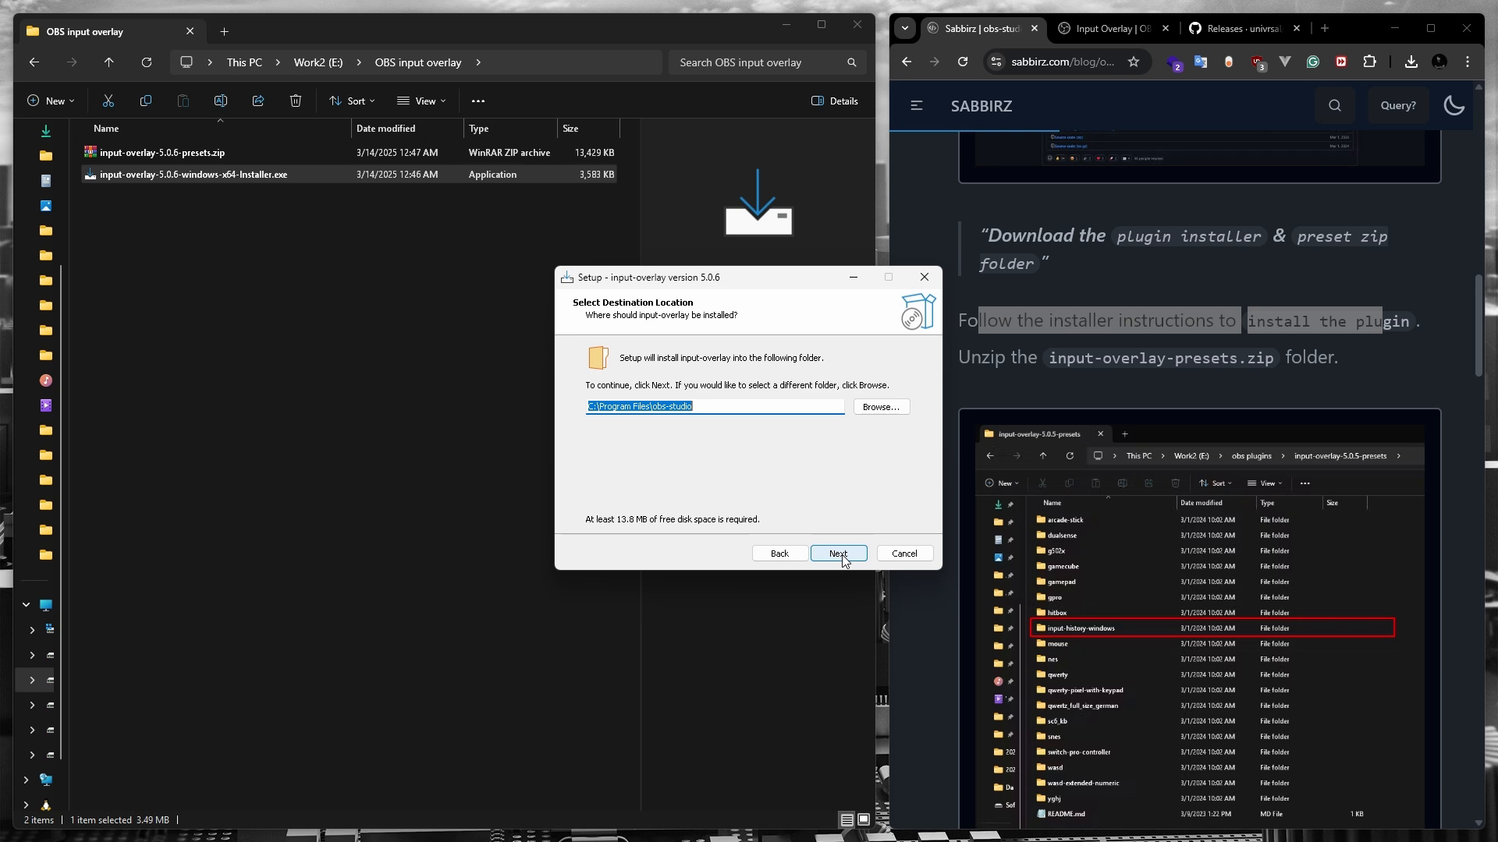
left_click(837, 554)
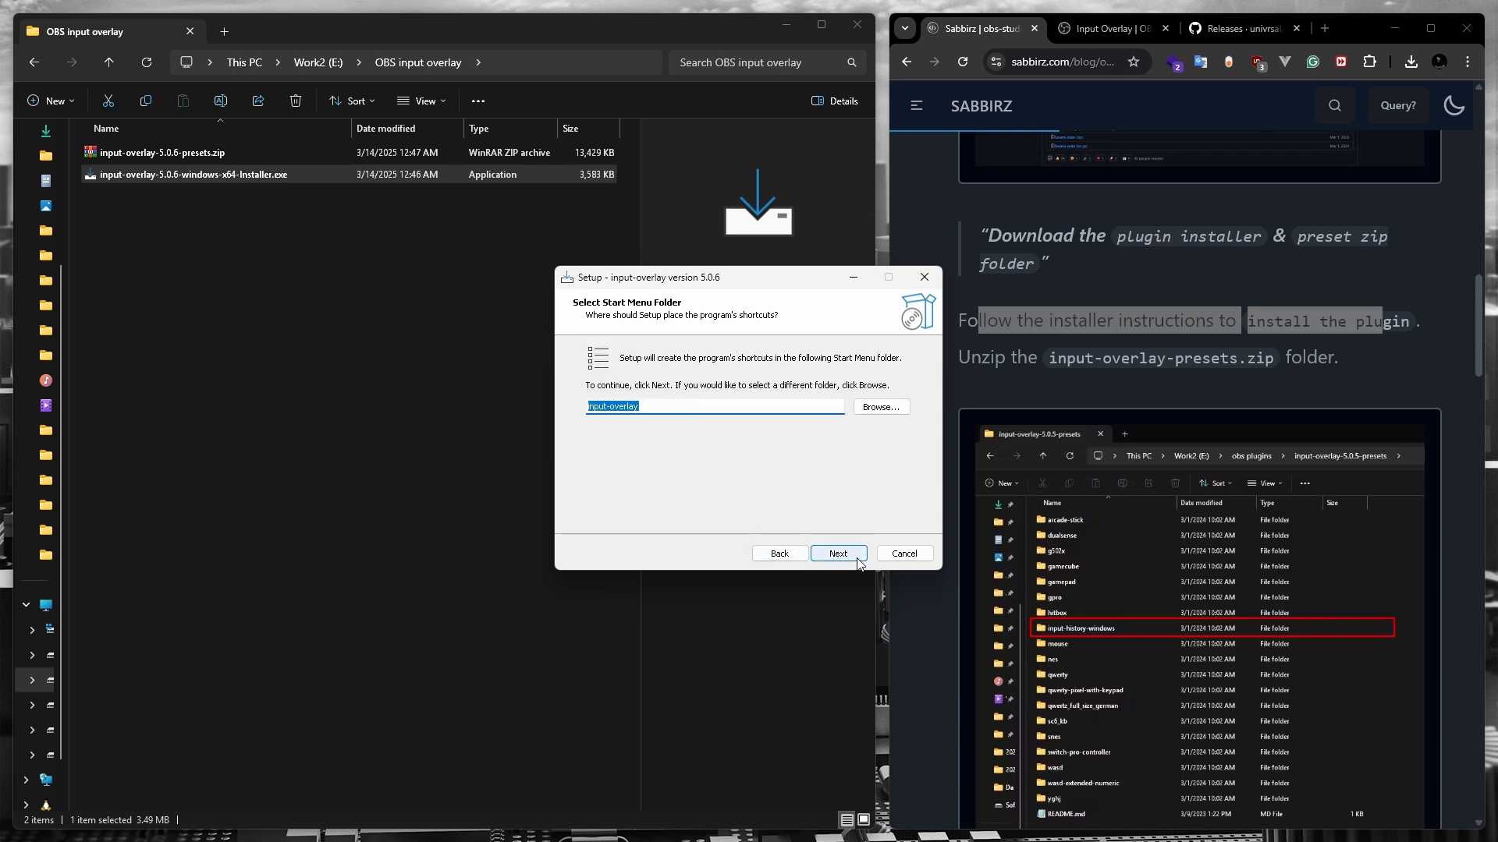
left_click(837, 553)
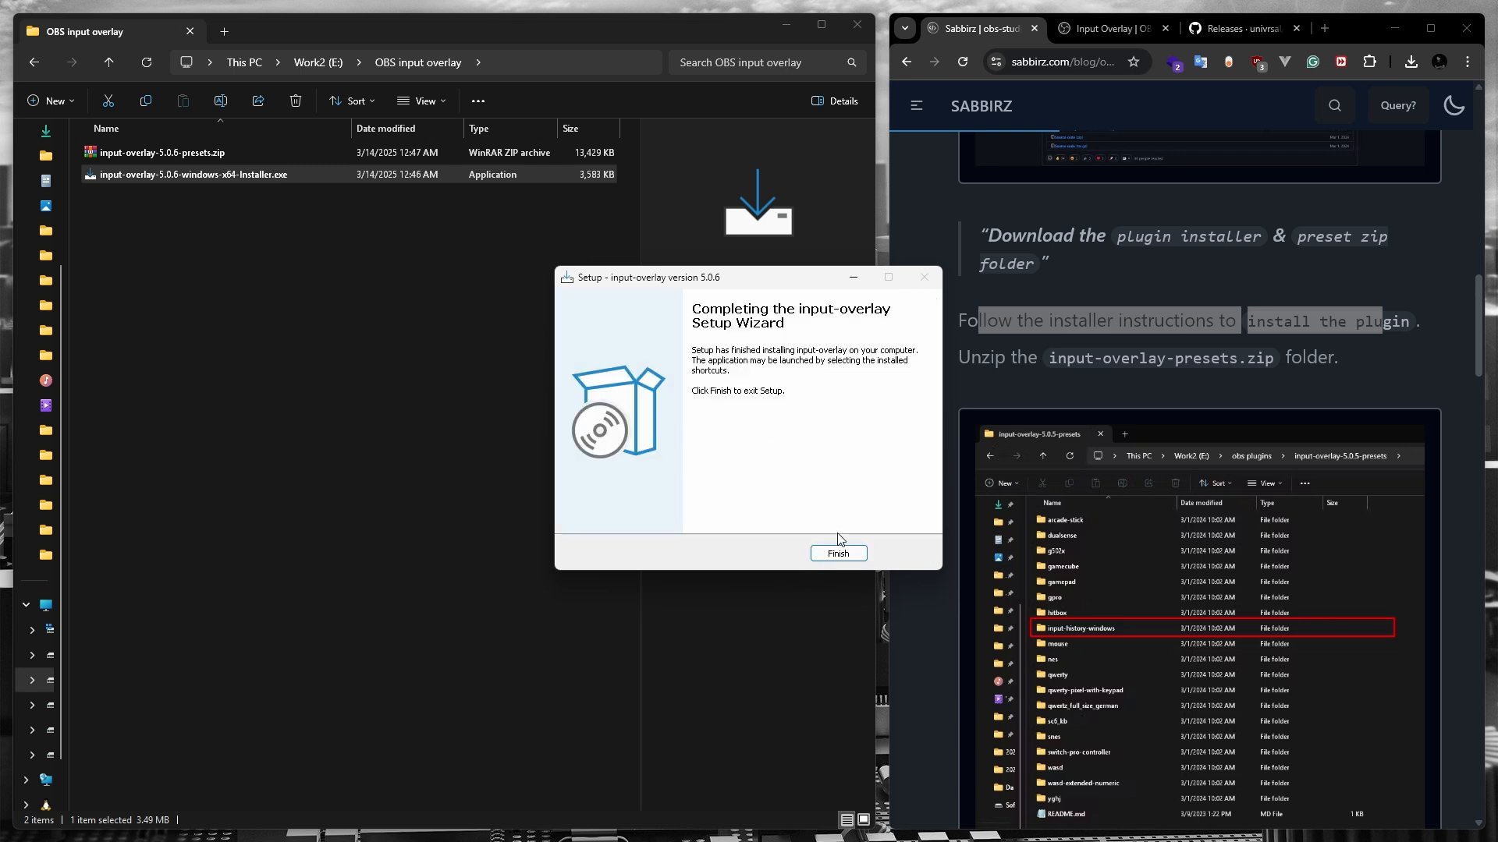
left_click(837, 553)
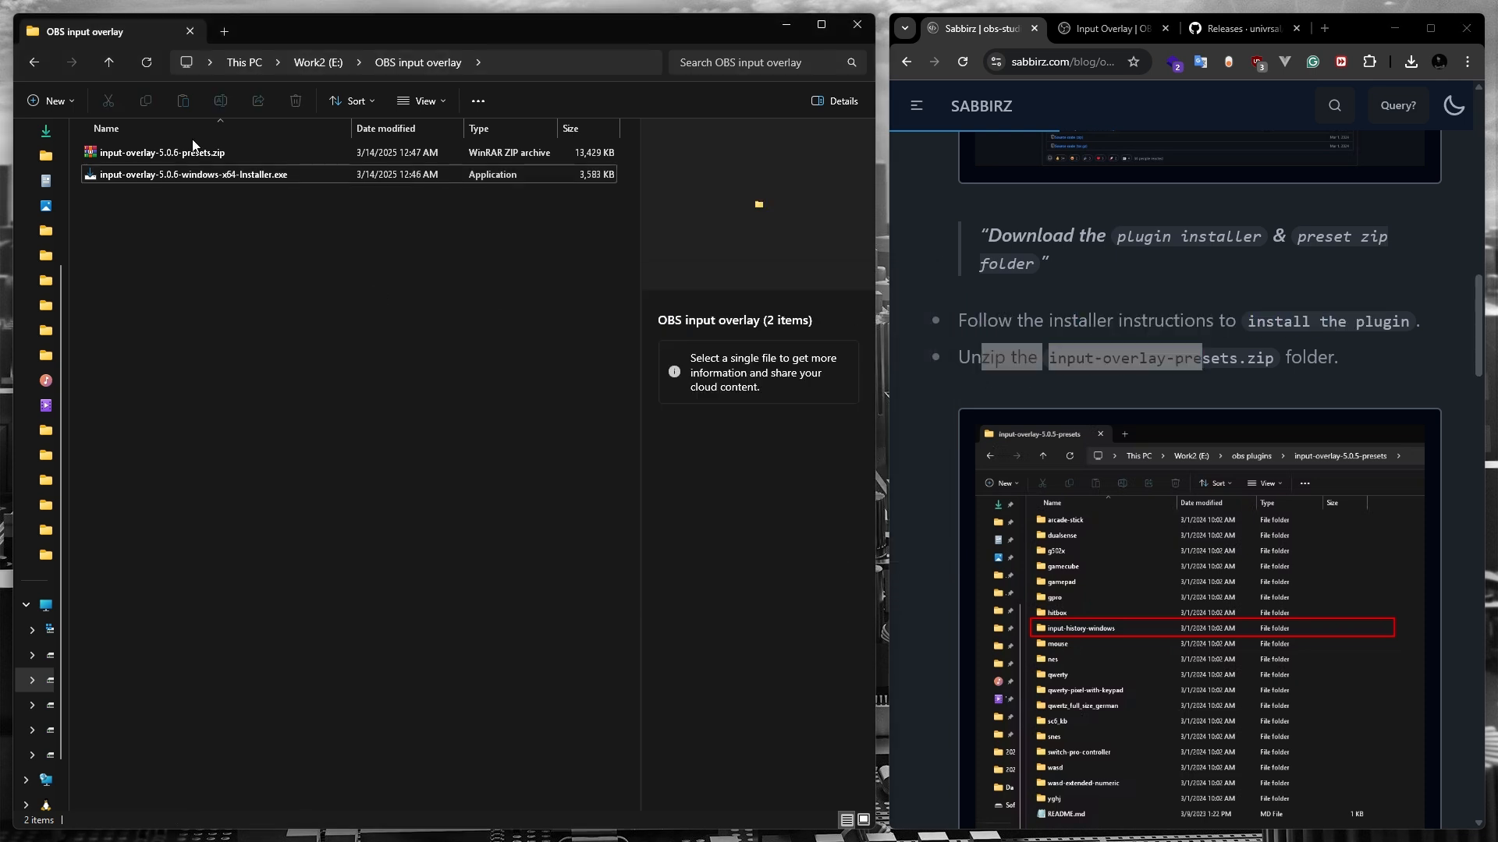
Step: Extract input-overlay-5.0.6-presets.zip and then its inner presets archive
left_click(165, 152)
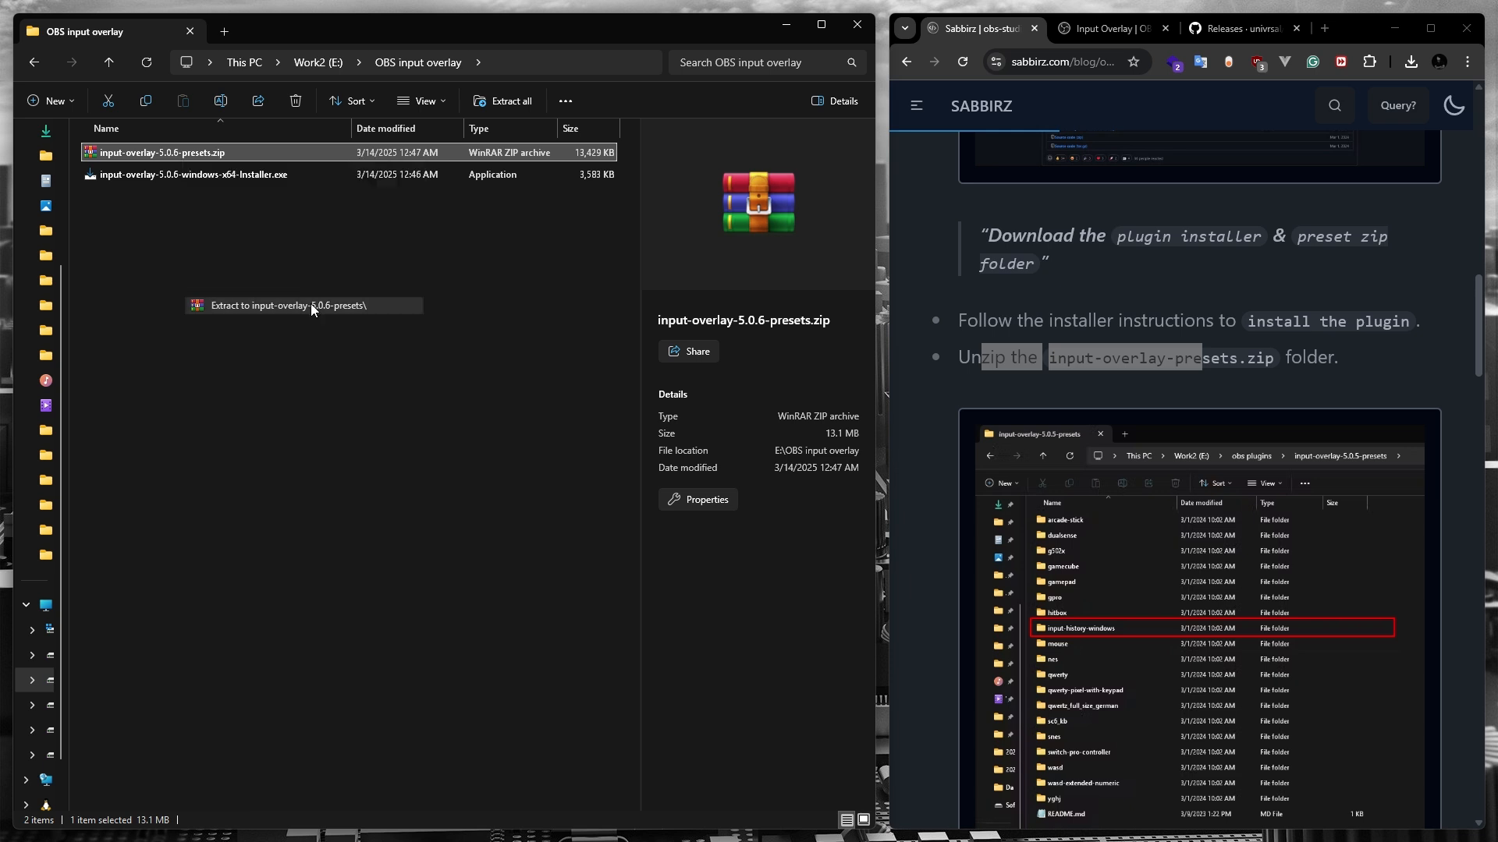
left_click(288, 305)
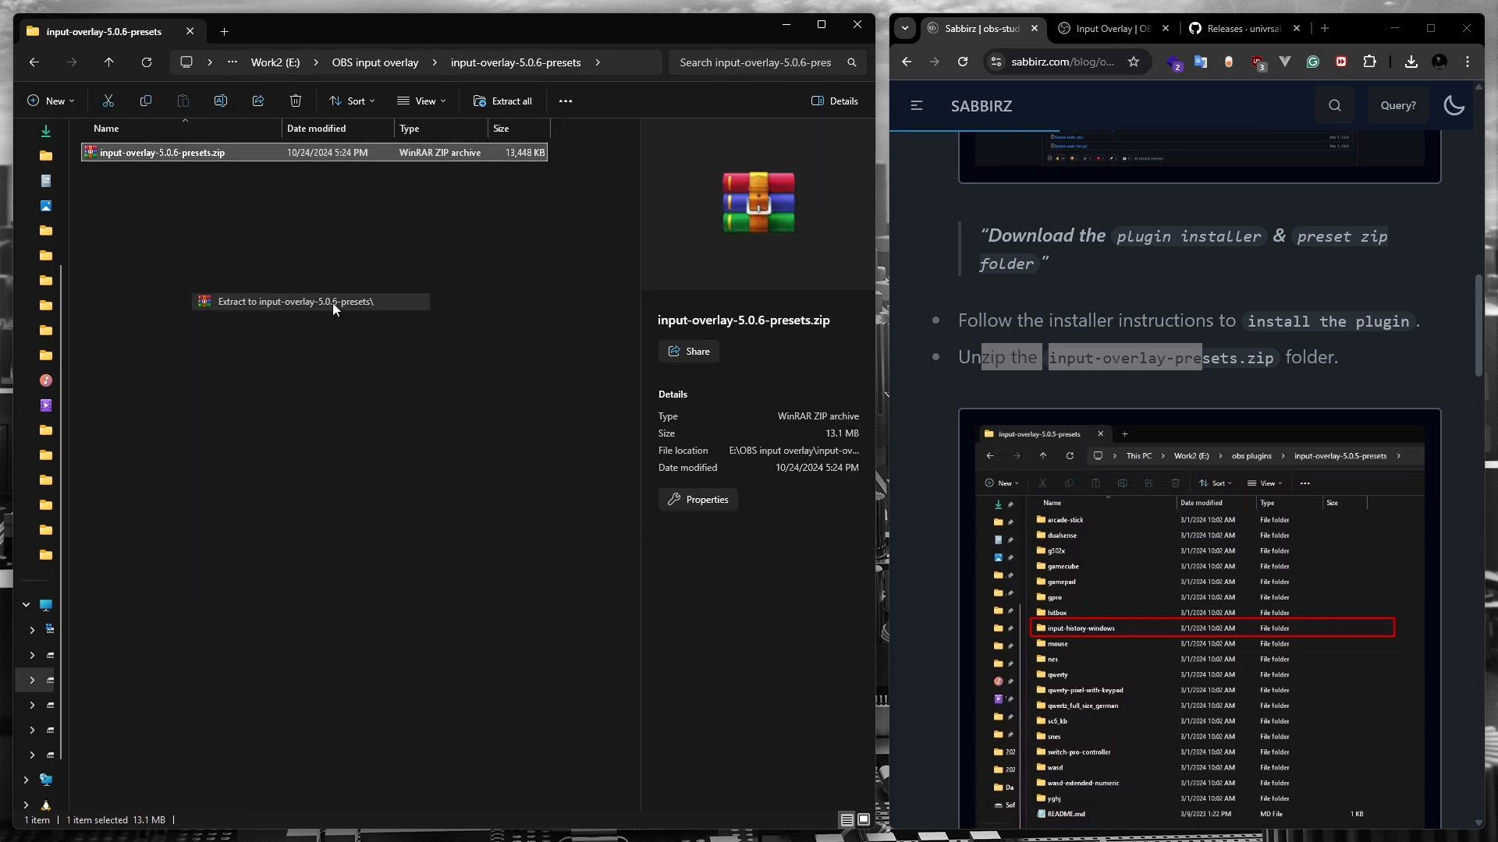
left_click(296, 301)
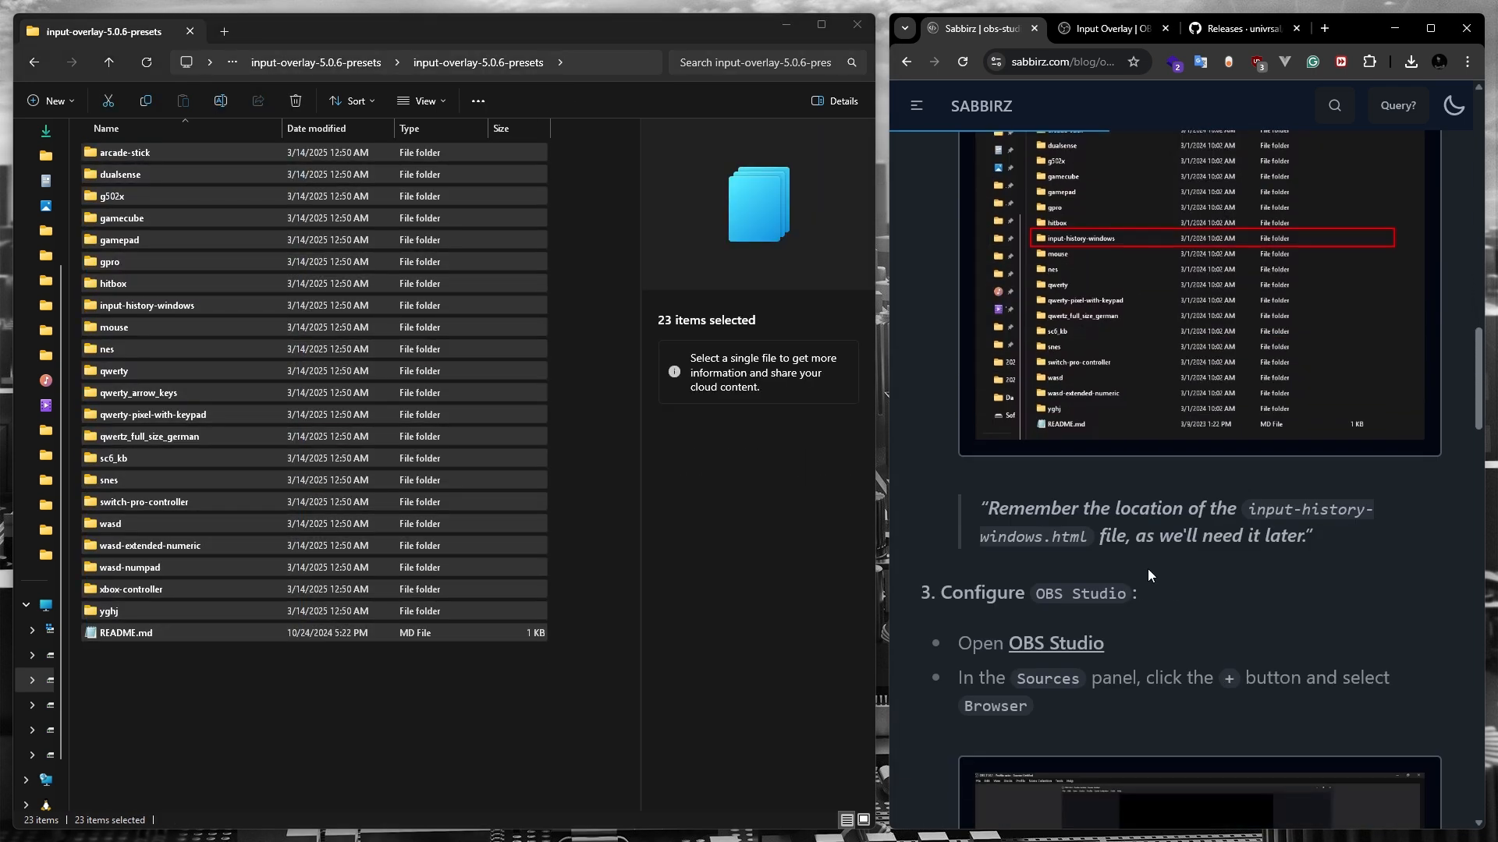
Step: Read on in the blog, highlighting the note about remembering the HTML file location
scroll("down", 3)
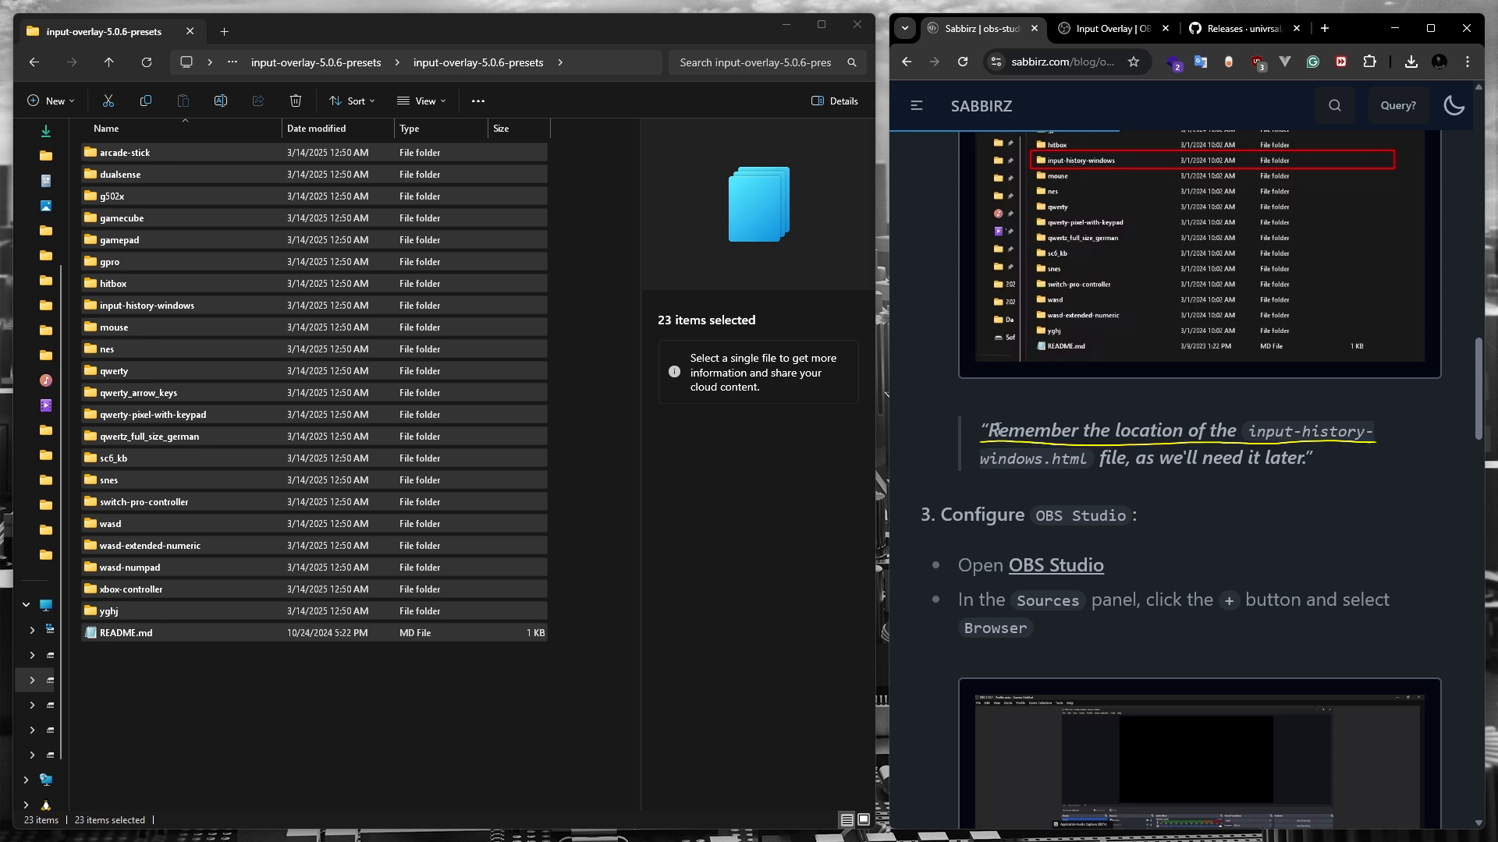
left_click_drag(996, 430, 1273, 430)
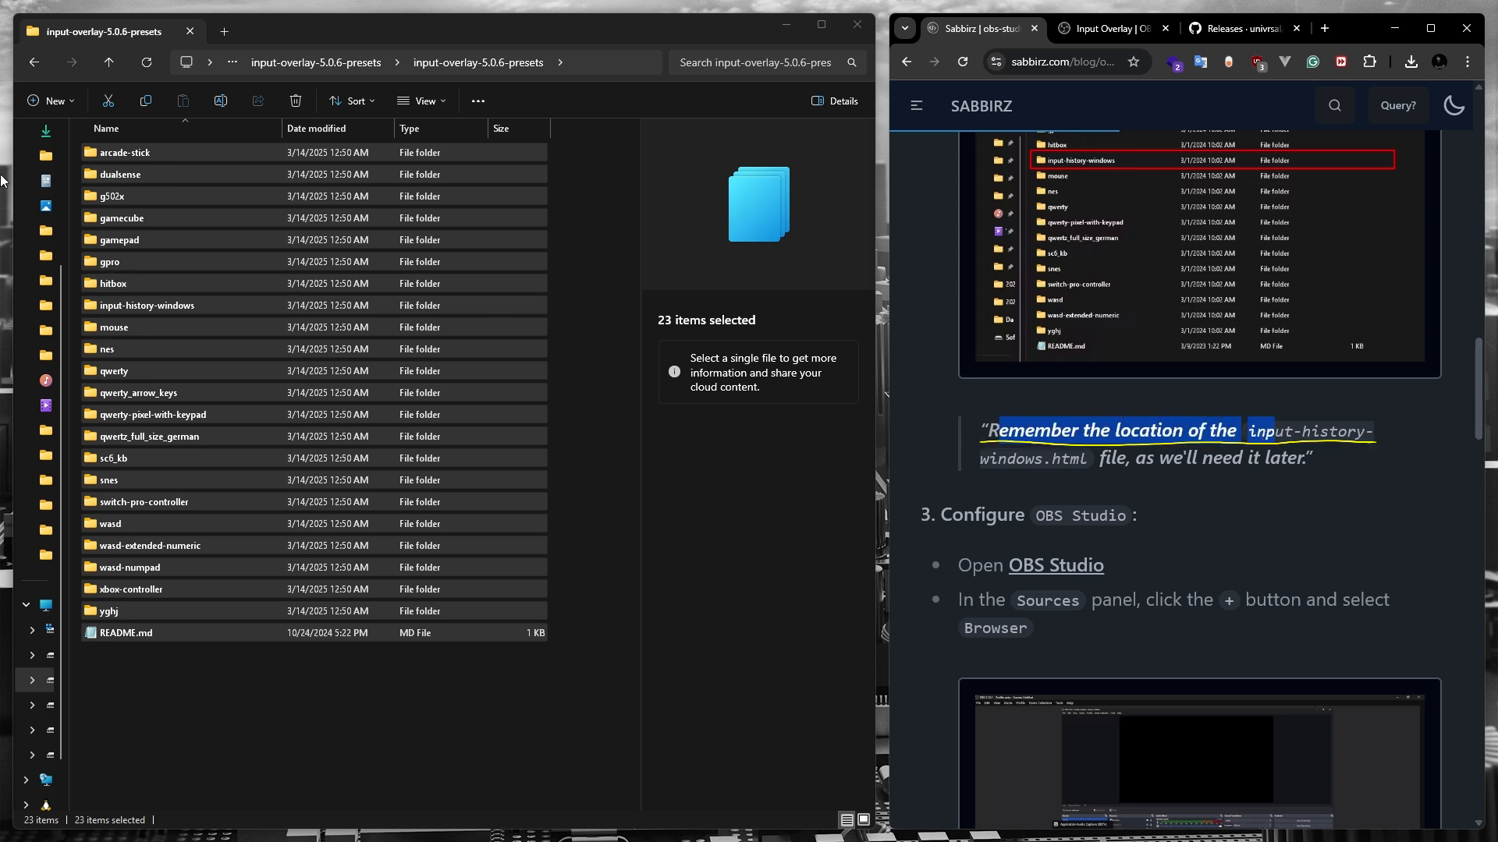
left_click(382, 62)
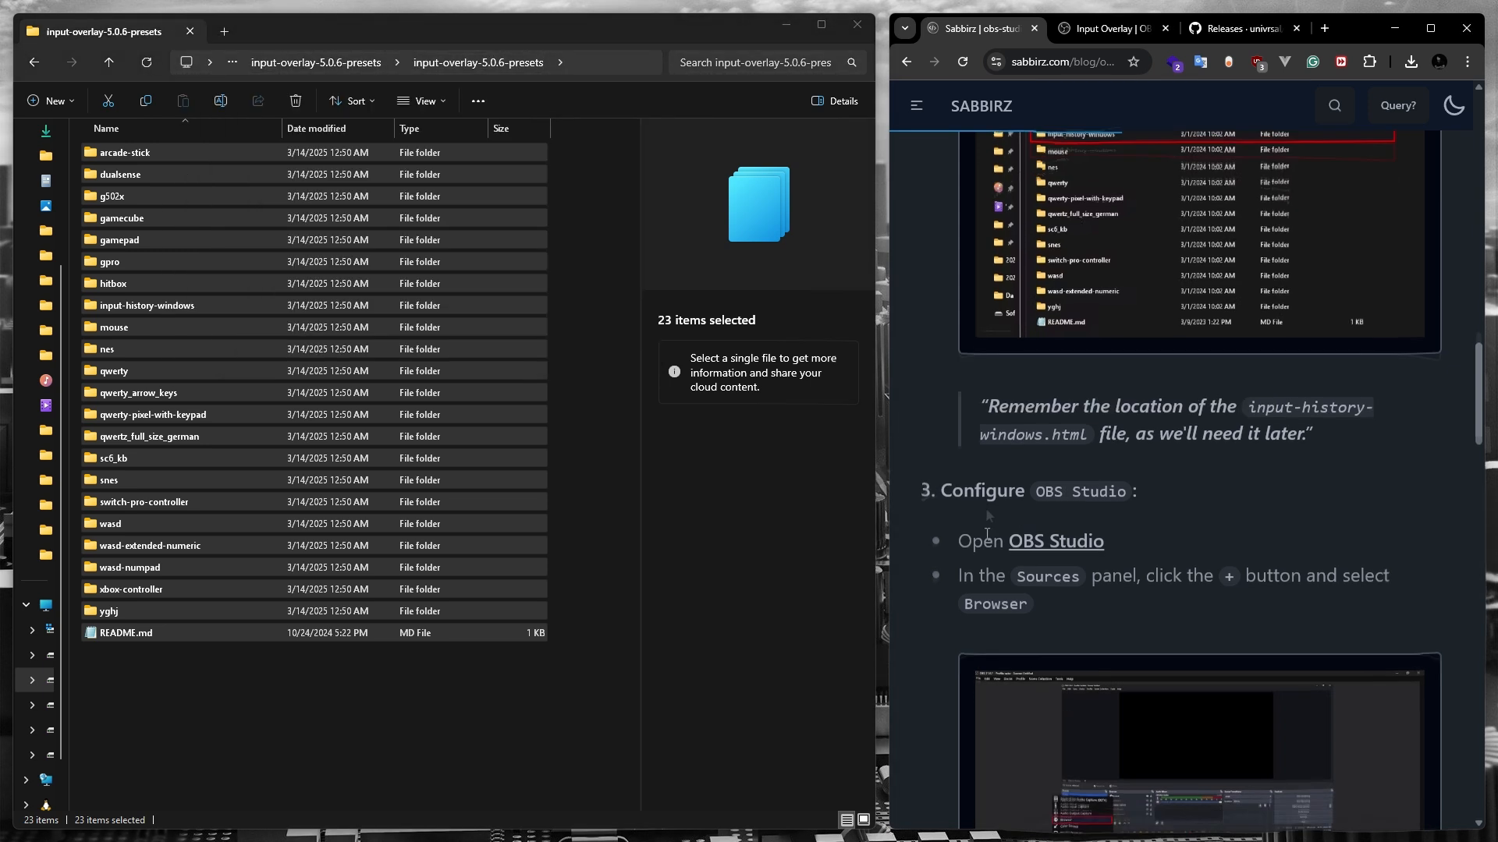
scroll("down", 3)
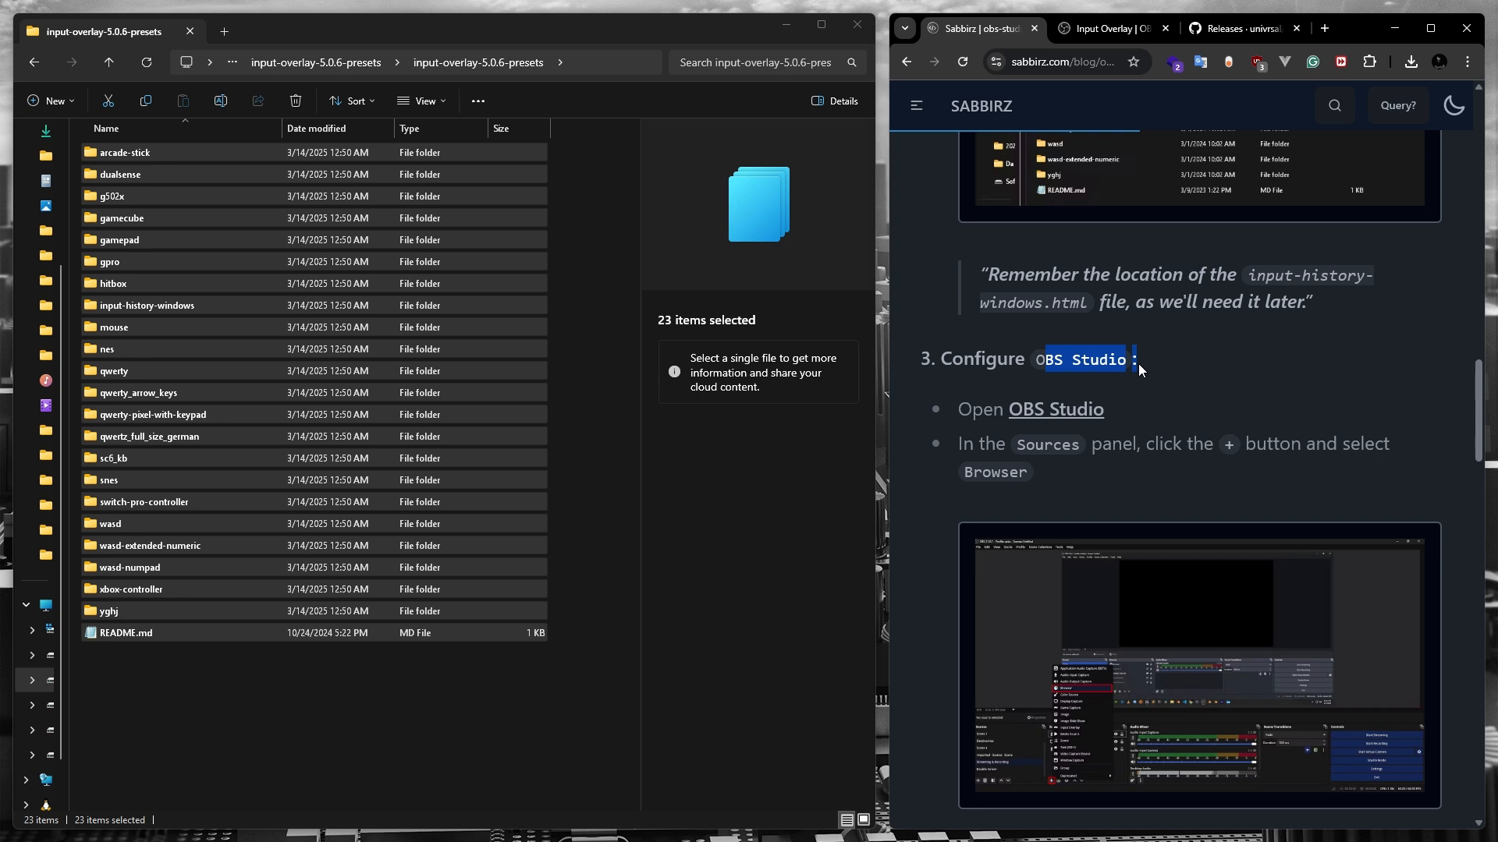
mouse_move(1080, 447)
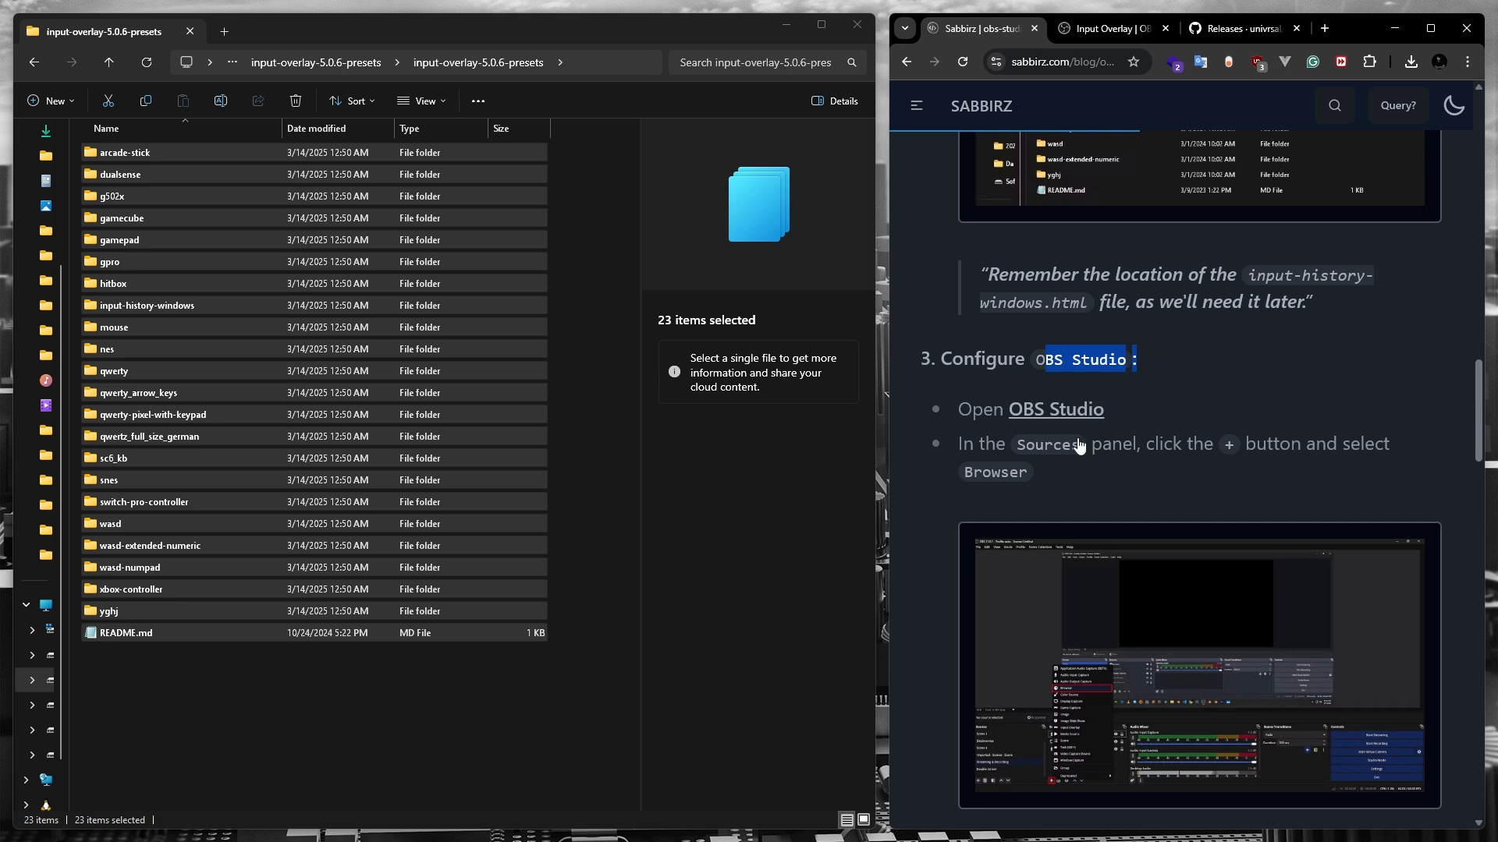
Step: Launch OBS Studio from Windows search and highlight the tutorial's add-a-source step
left_click(23, 821)
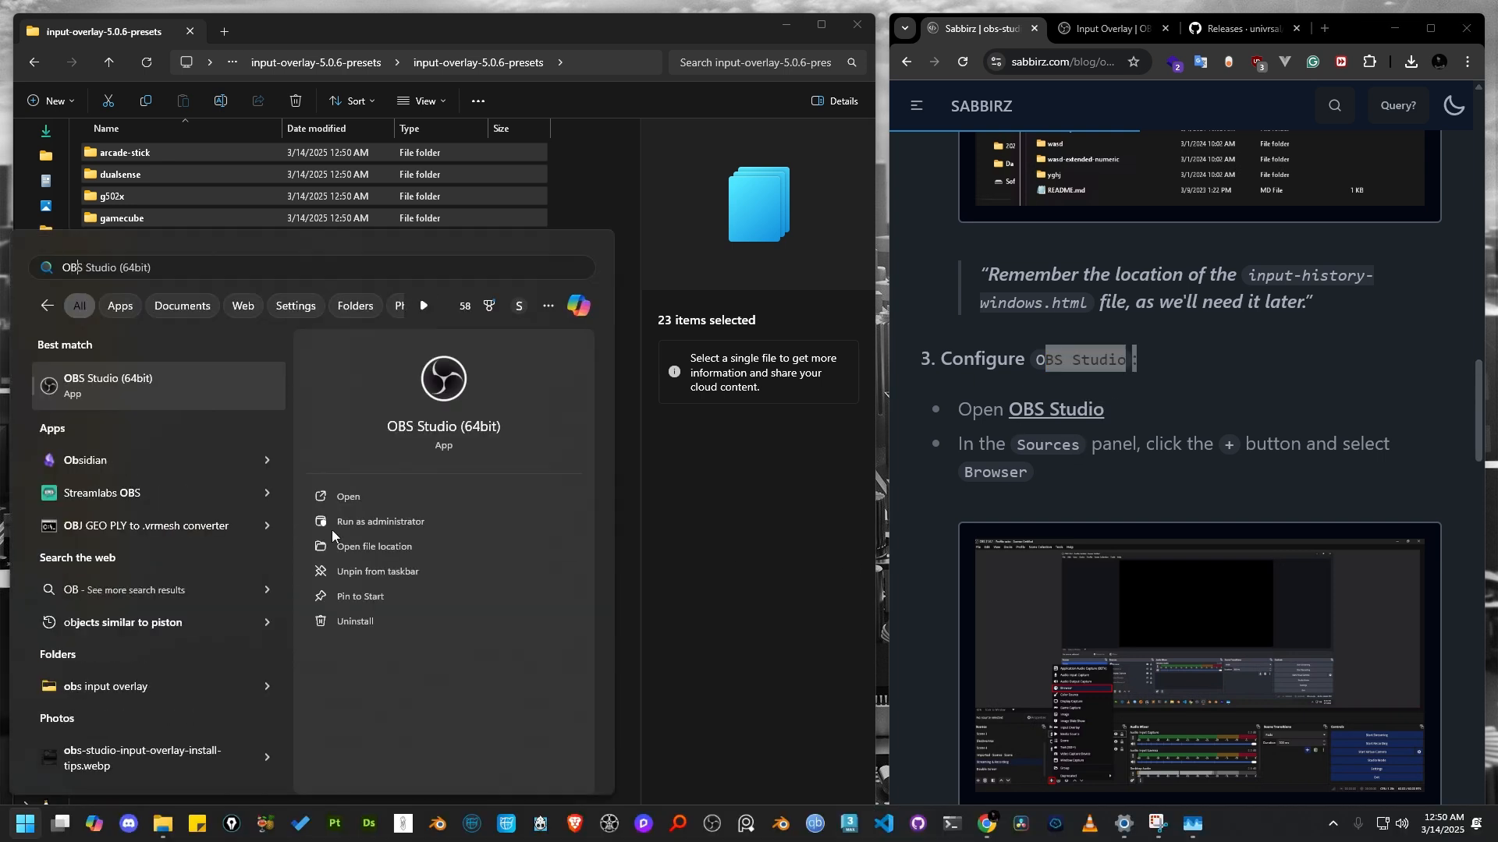
left_click(115, 384)
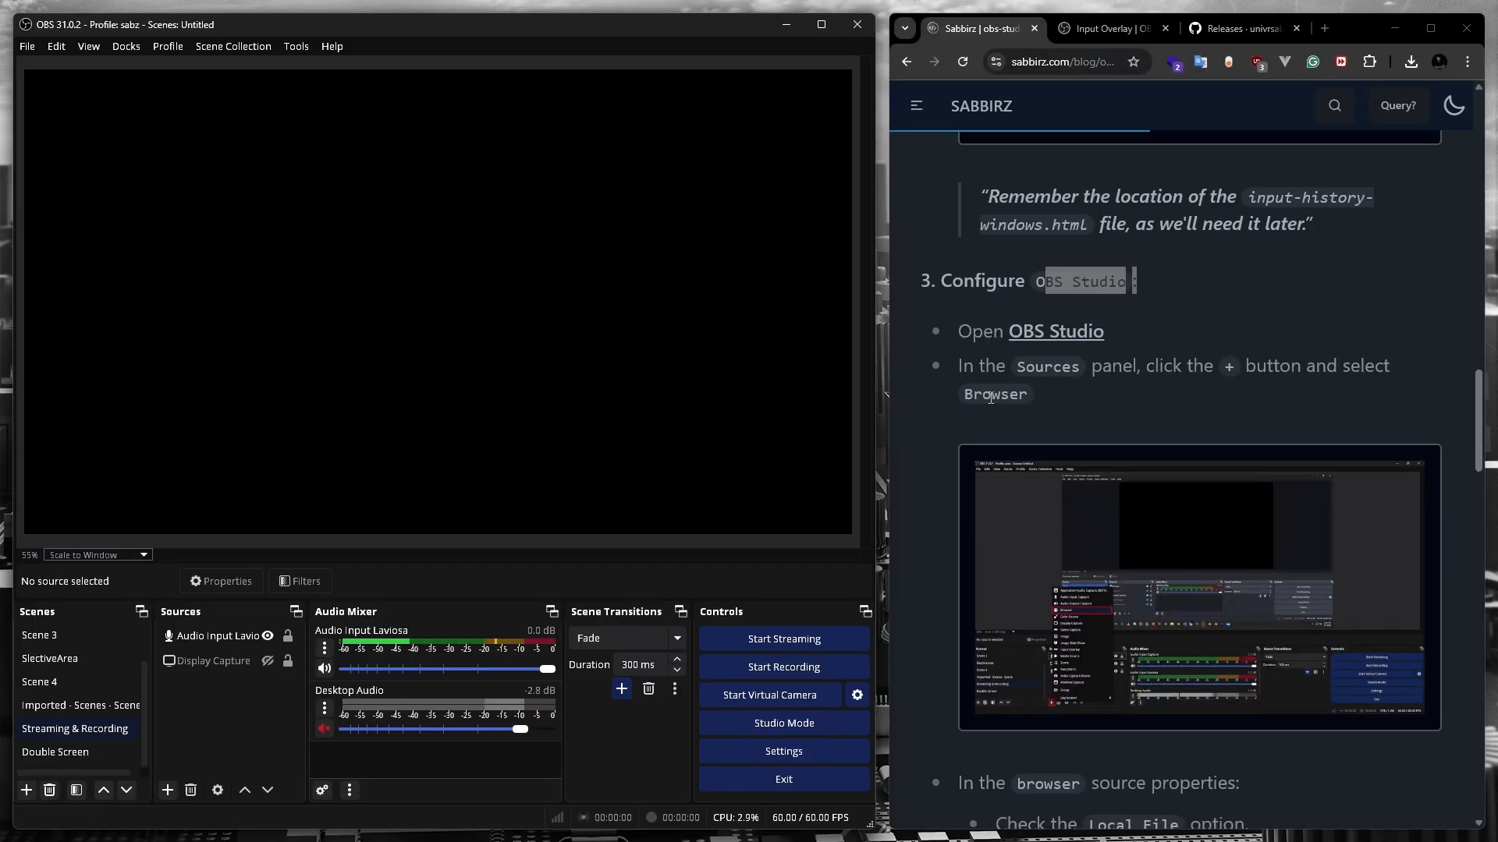
left_click_drag(963, 366, 1207, 366)
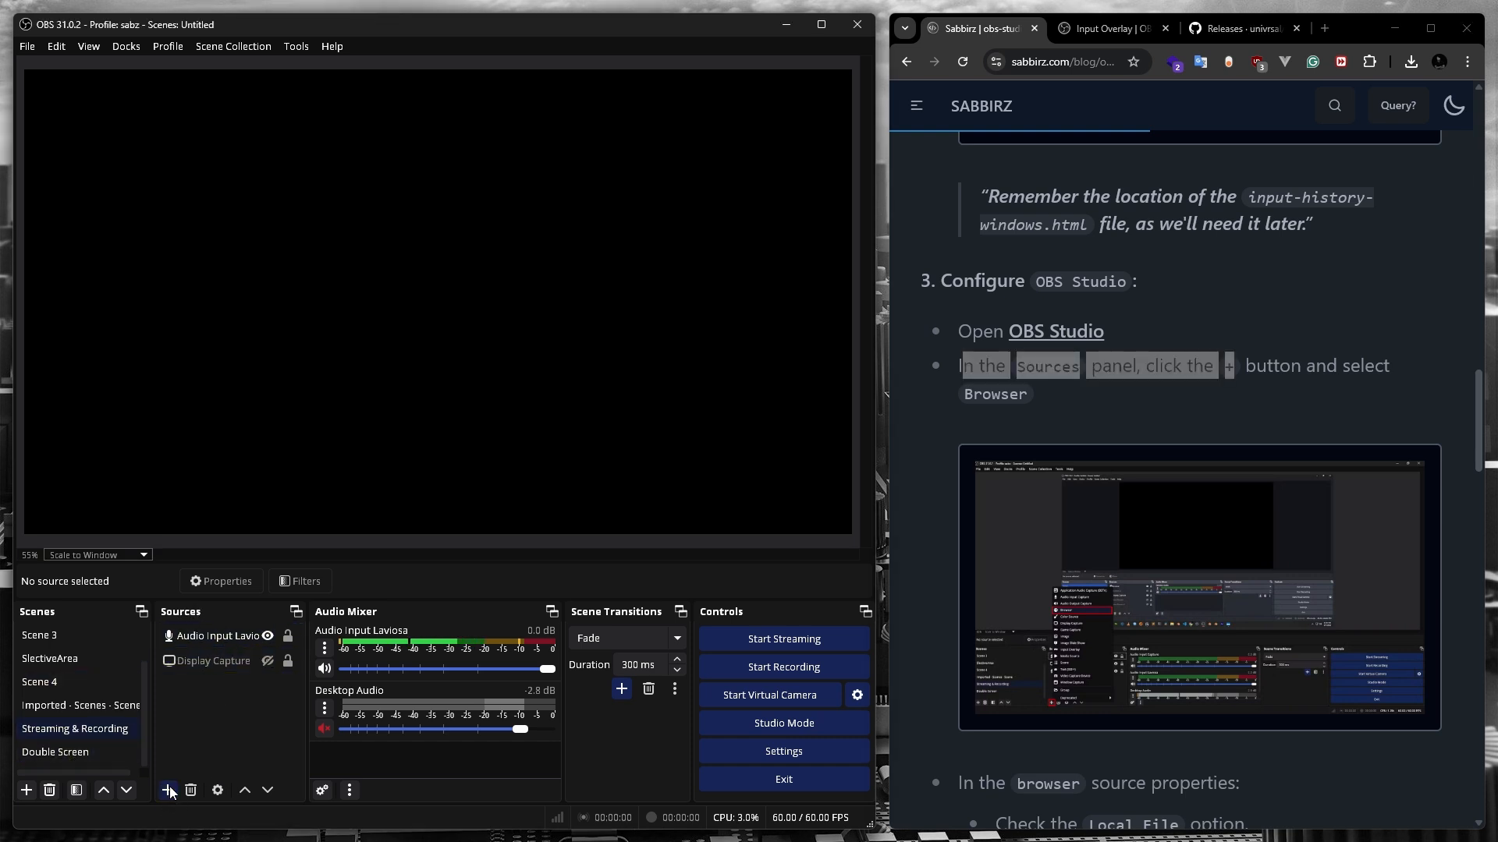
Step: Create a new Browser source named 'Browser' from the Sources dock
left_click(167, 791)
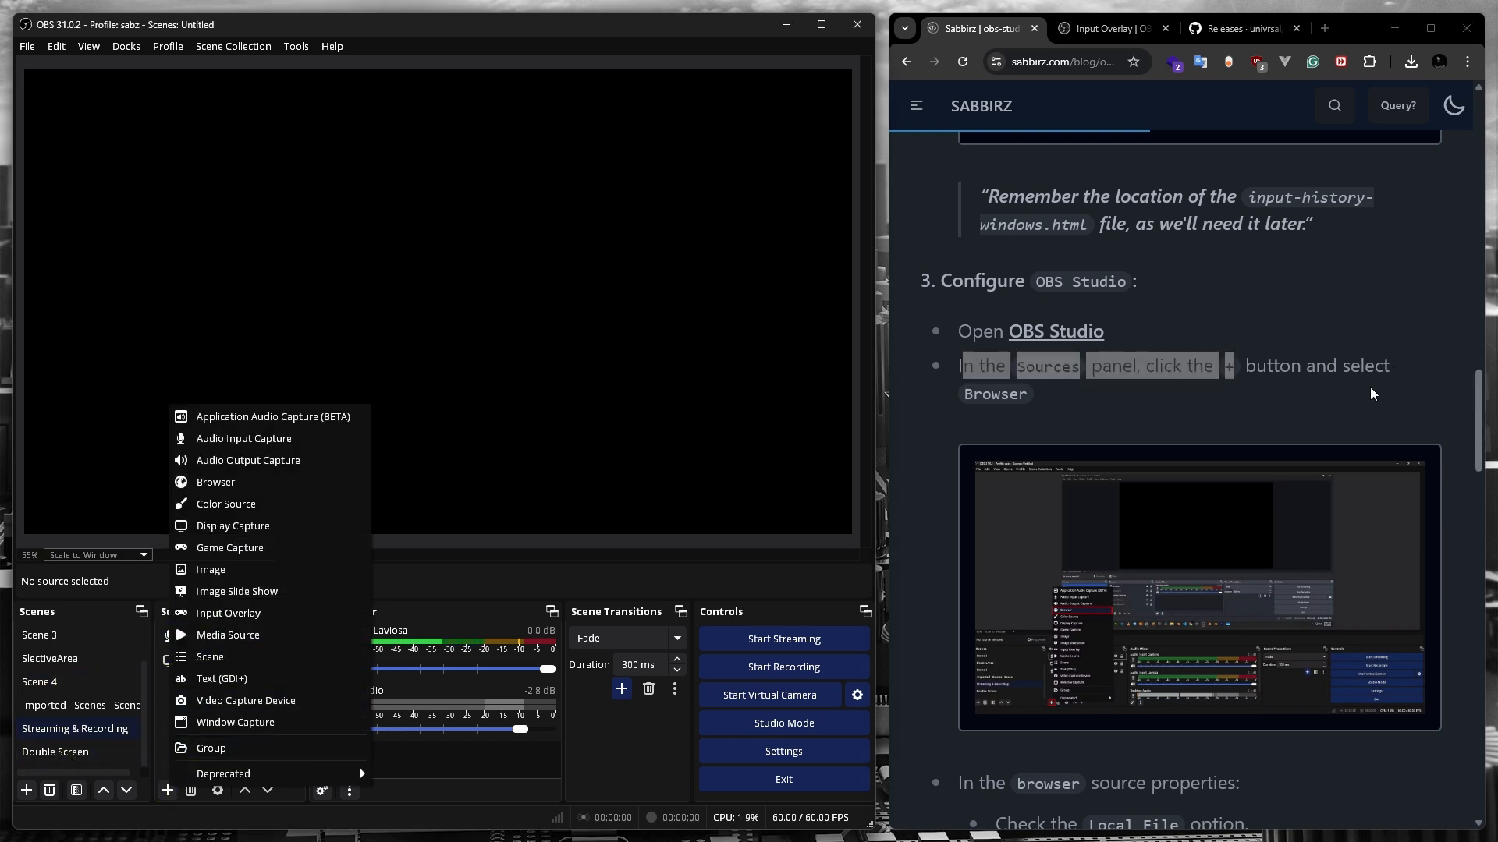
mouse_move(230, 547)
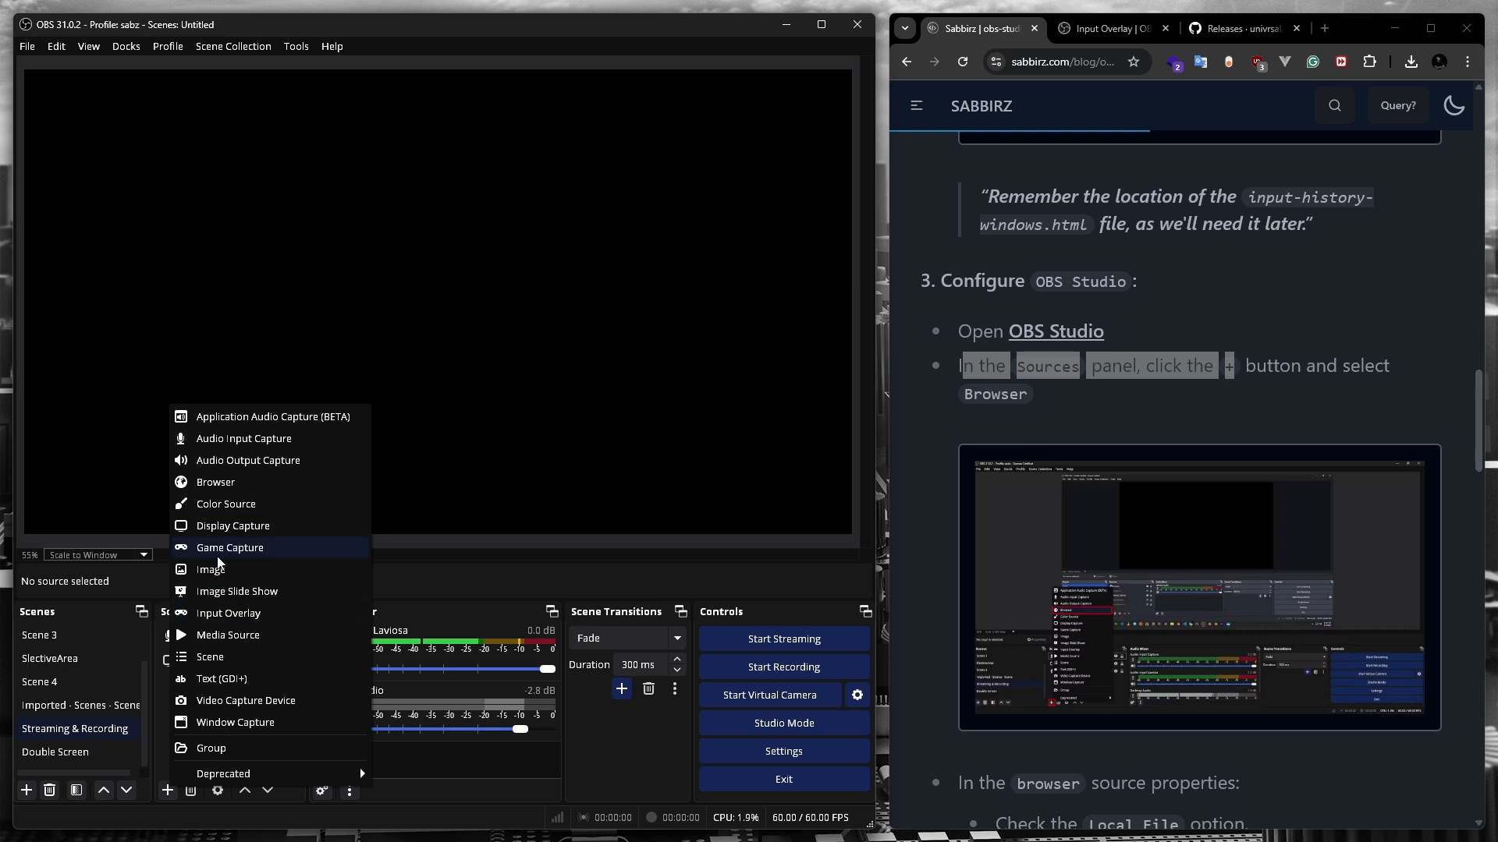
left_click(215, 481)
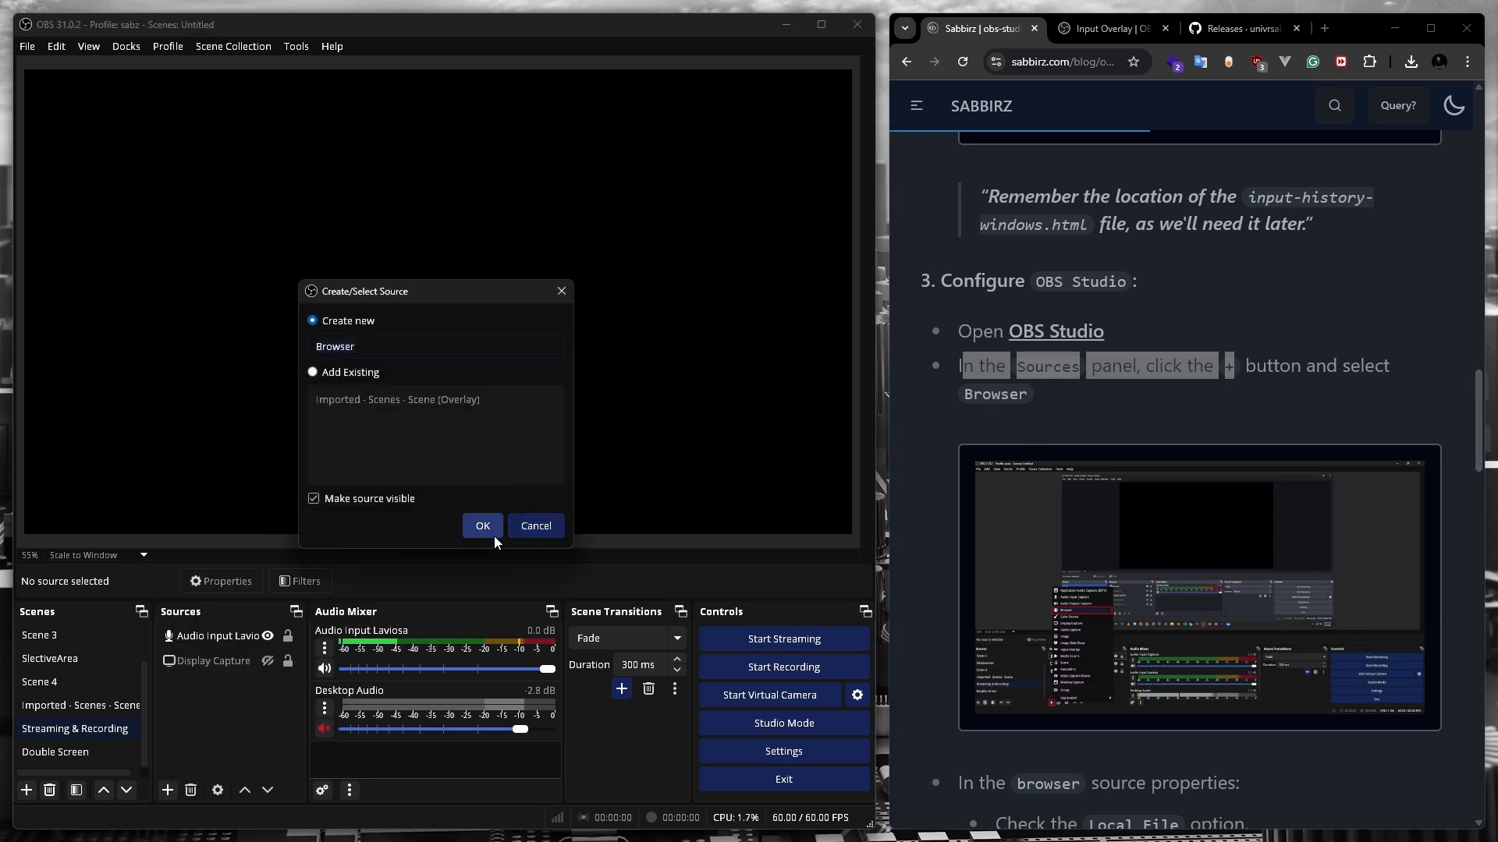
left_click(482, 525)
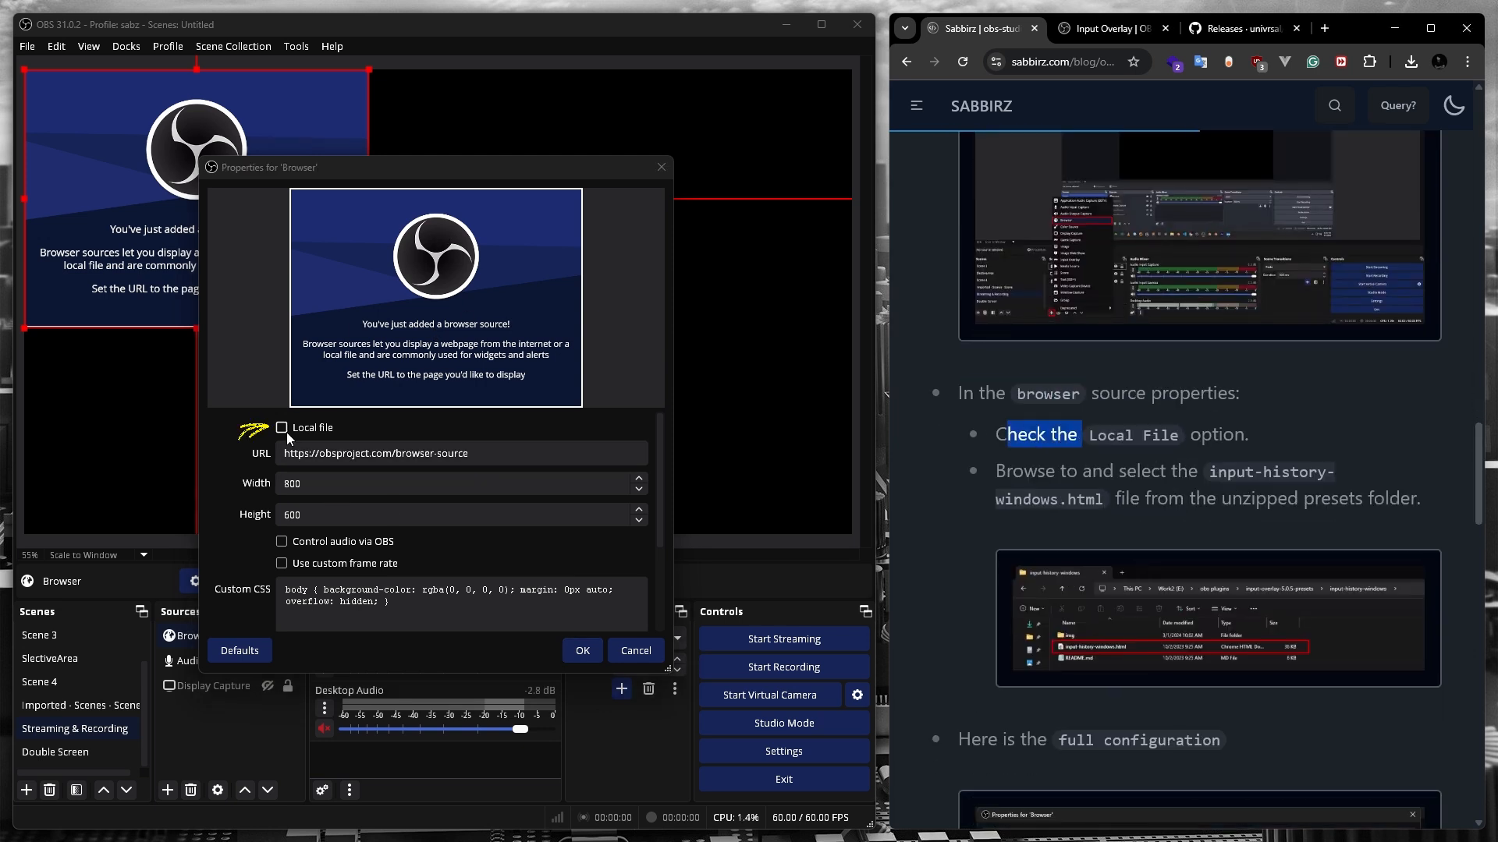
Step: Enable Local file and pick input-history-windows.html from the input-history-windows folder
left_click(281, 427)
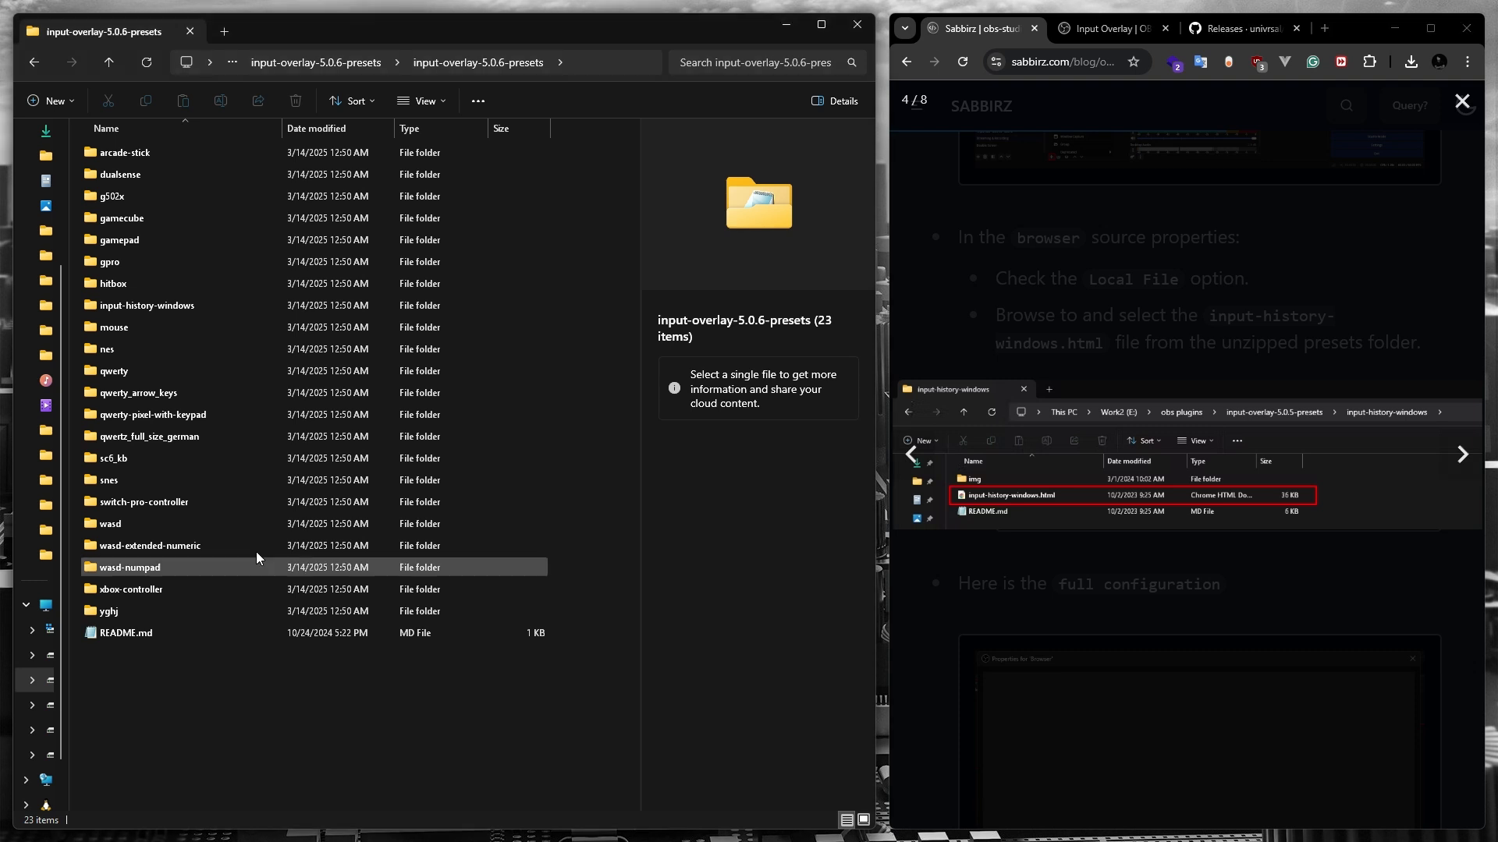
double_click(146, 305)
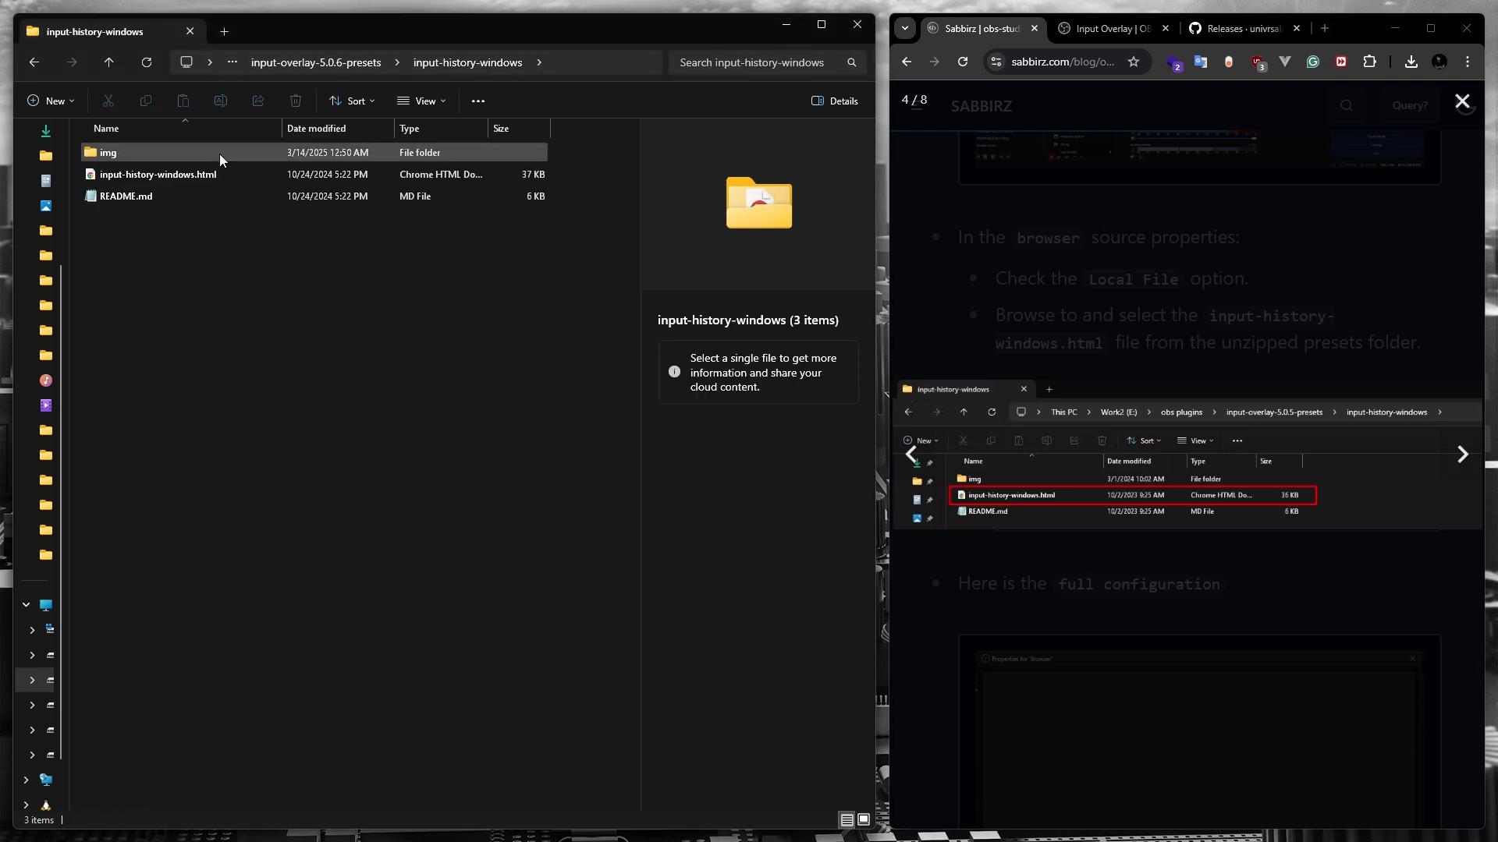
left_click(158, 174)
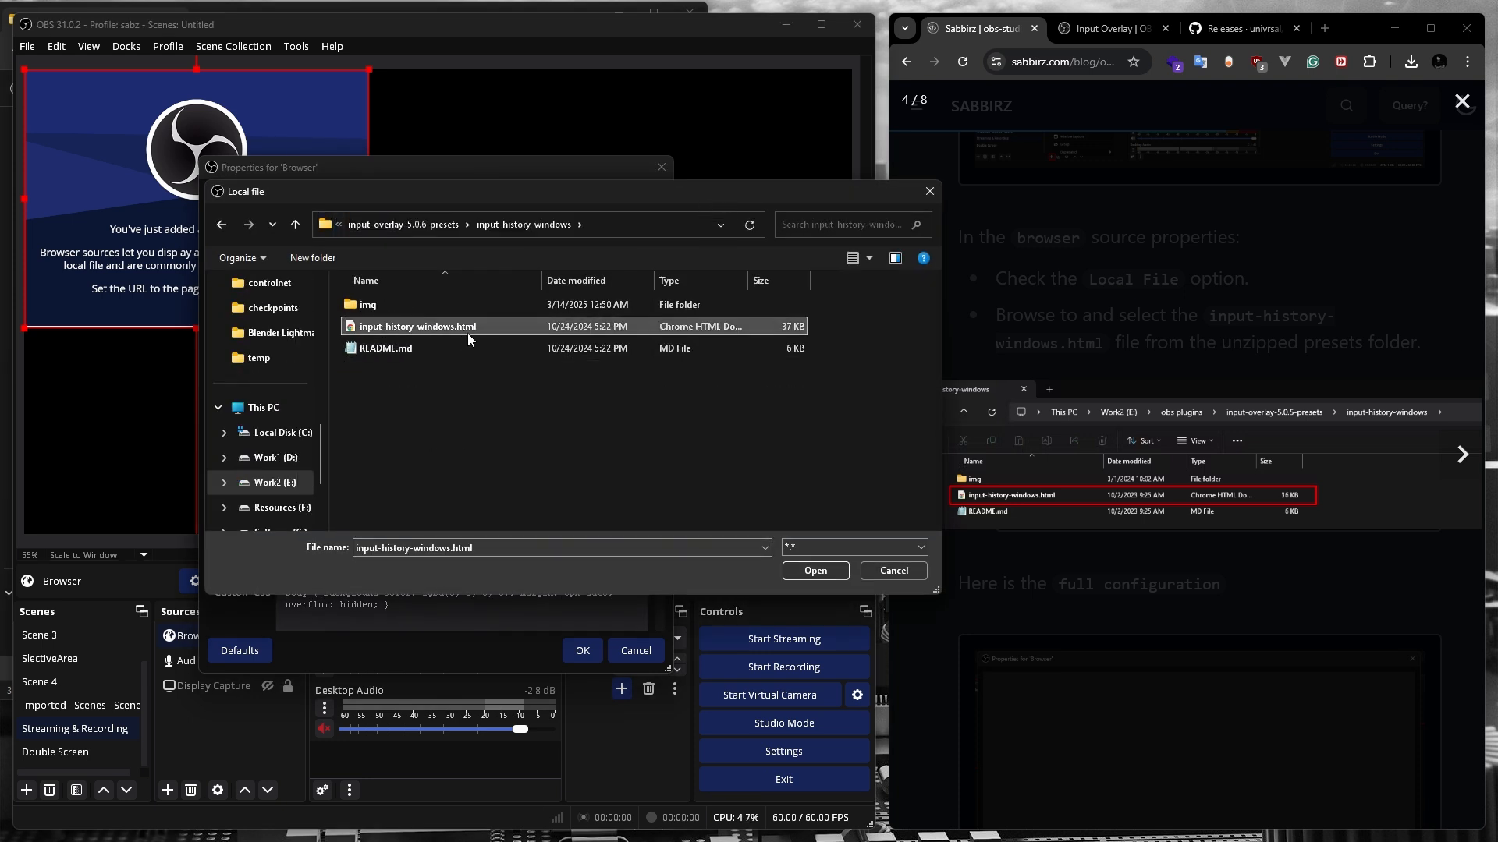
left_click(813, 570)
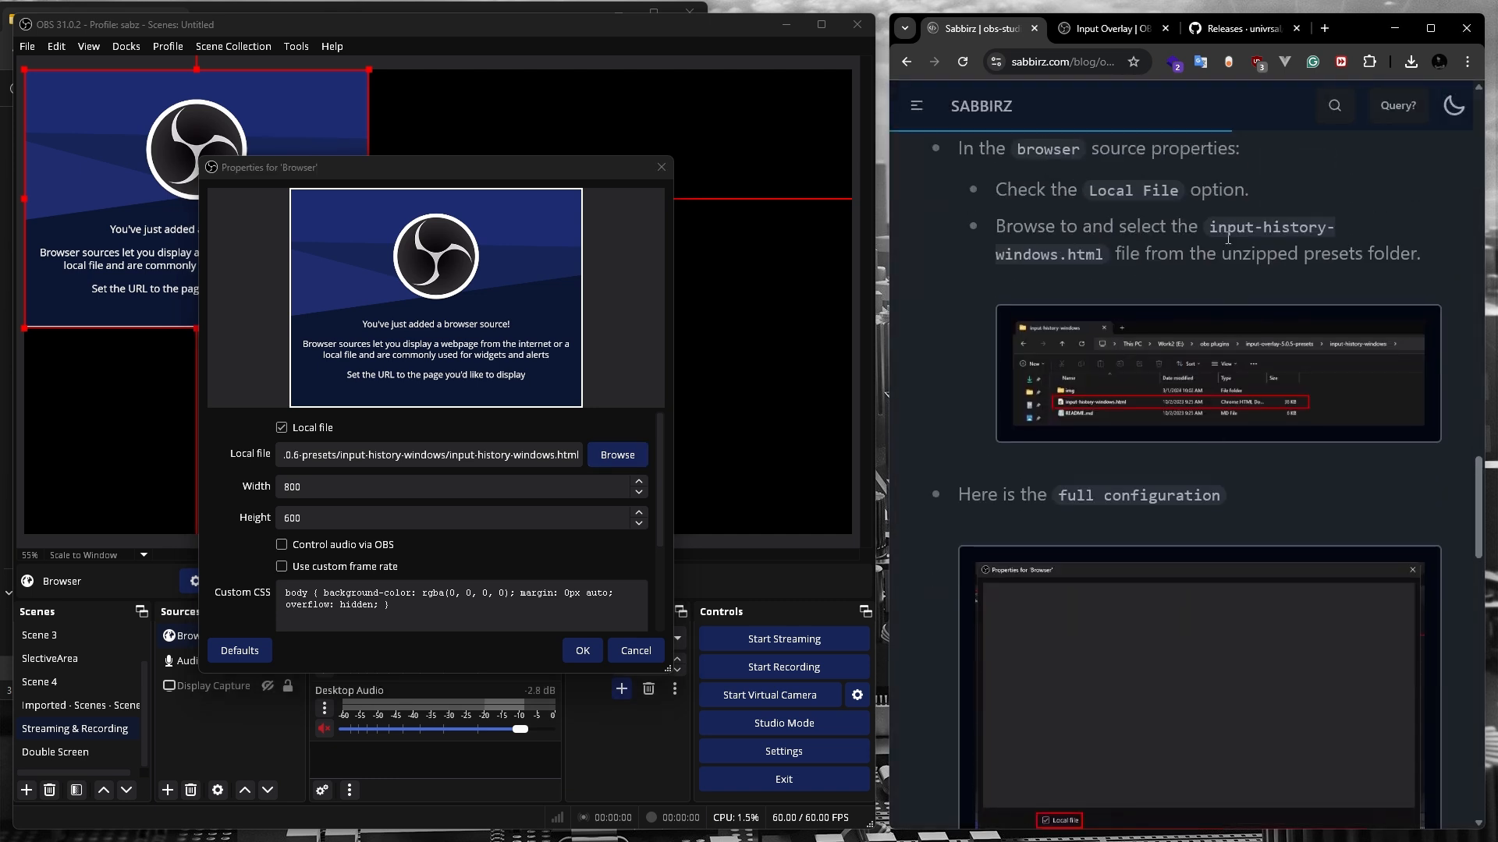
Step: Set the Browser source Height to 300 and confirm the properties with OK
scroll("down", 3)
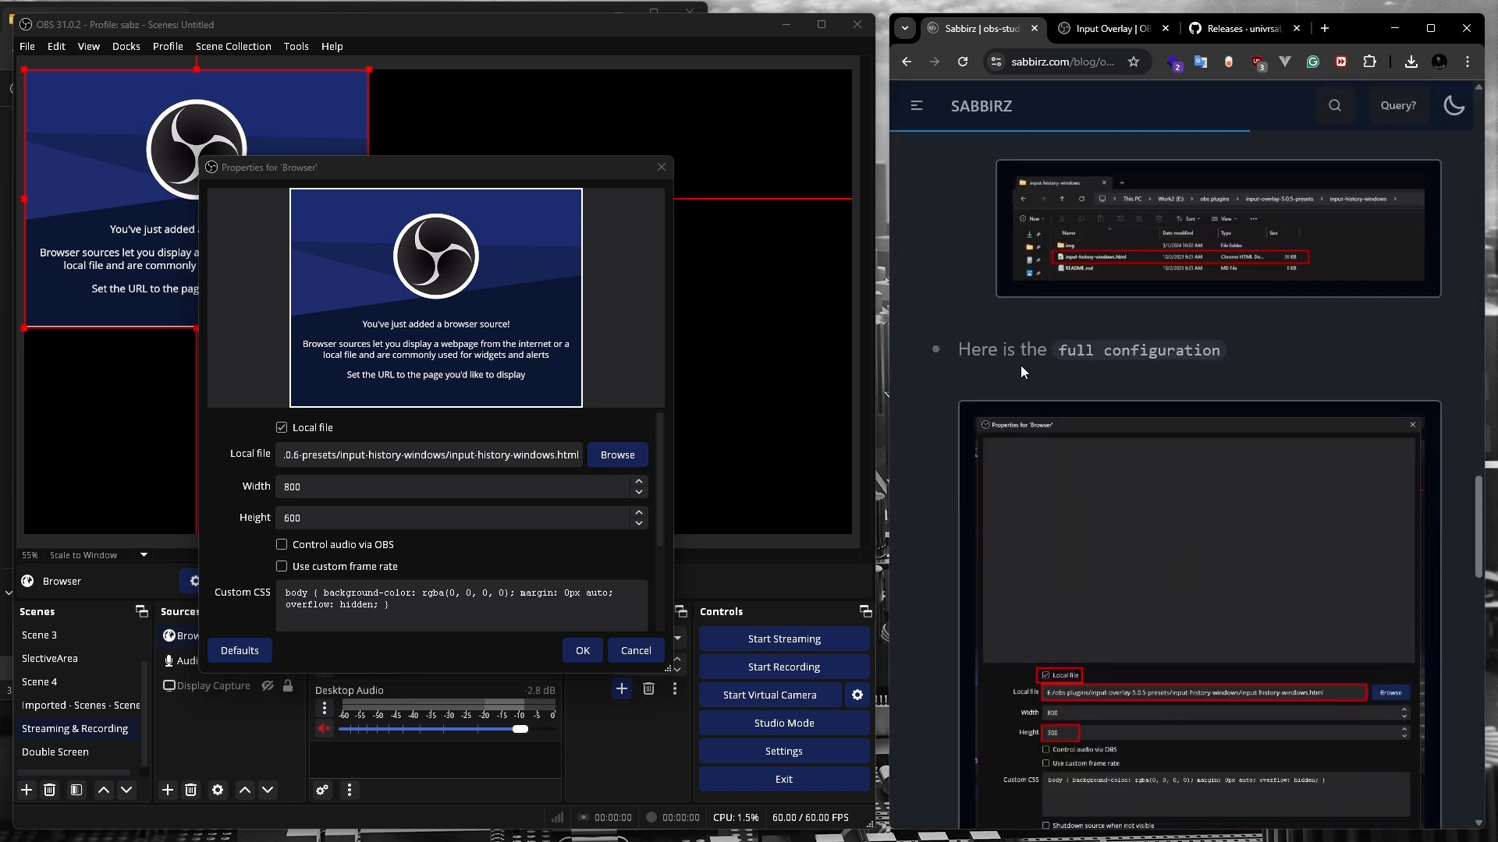
scroll("down", 3)
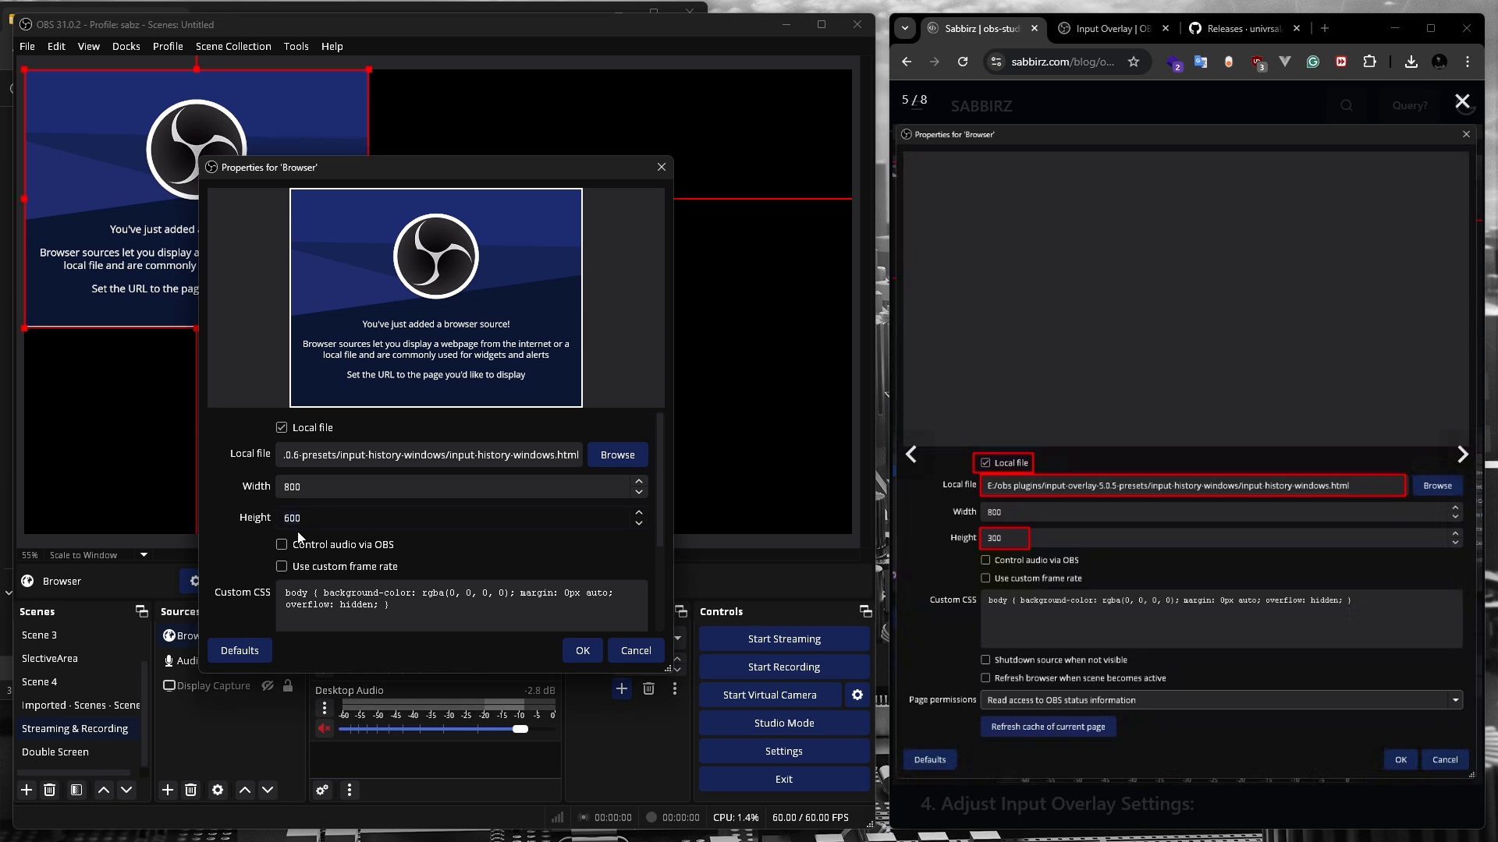
type("30")
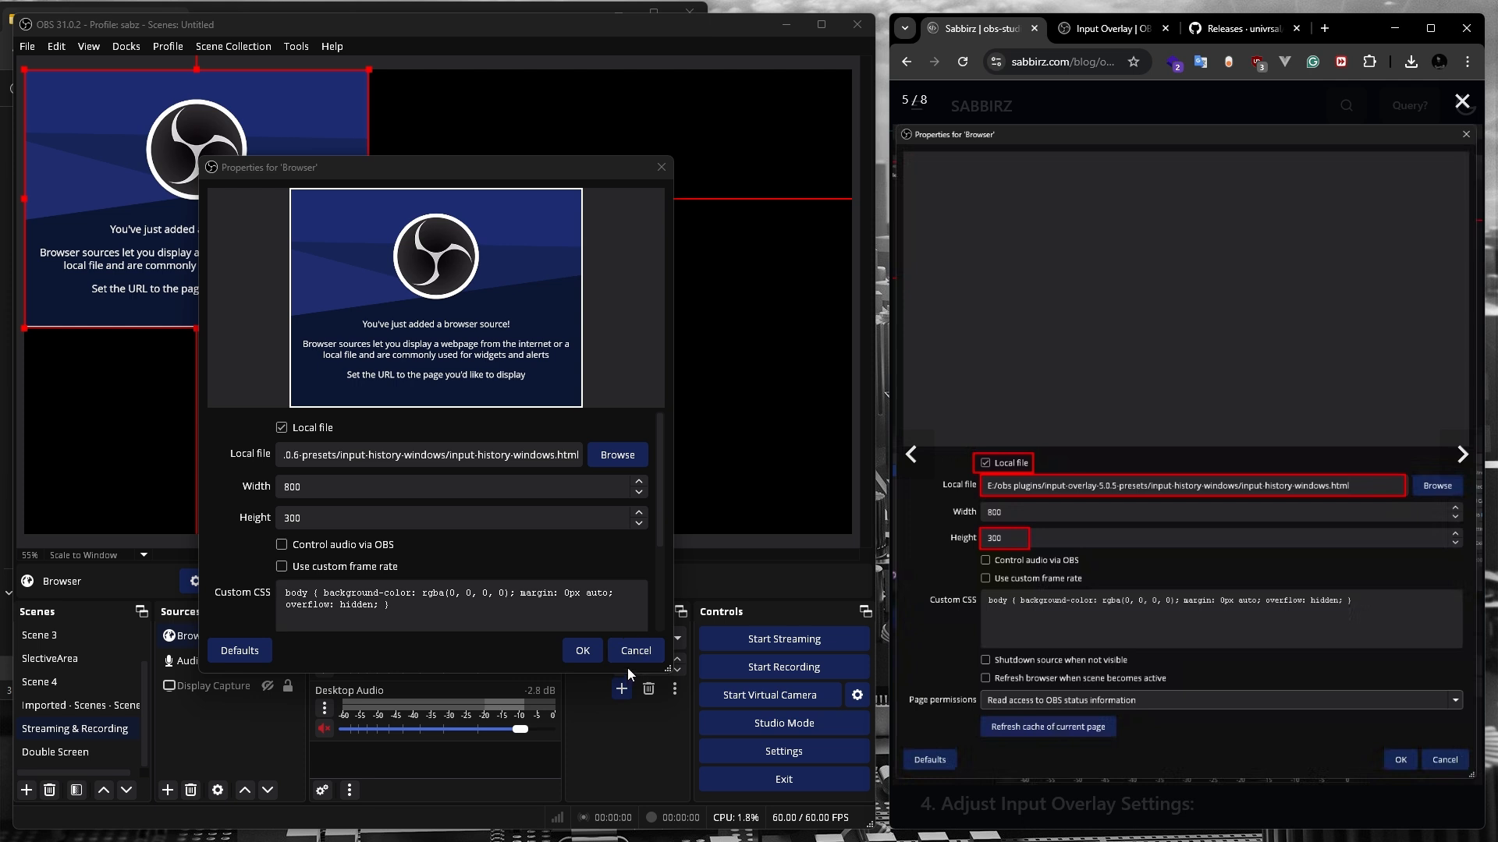
left_click(582, 651)
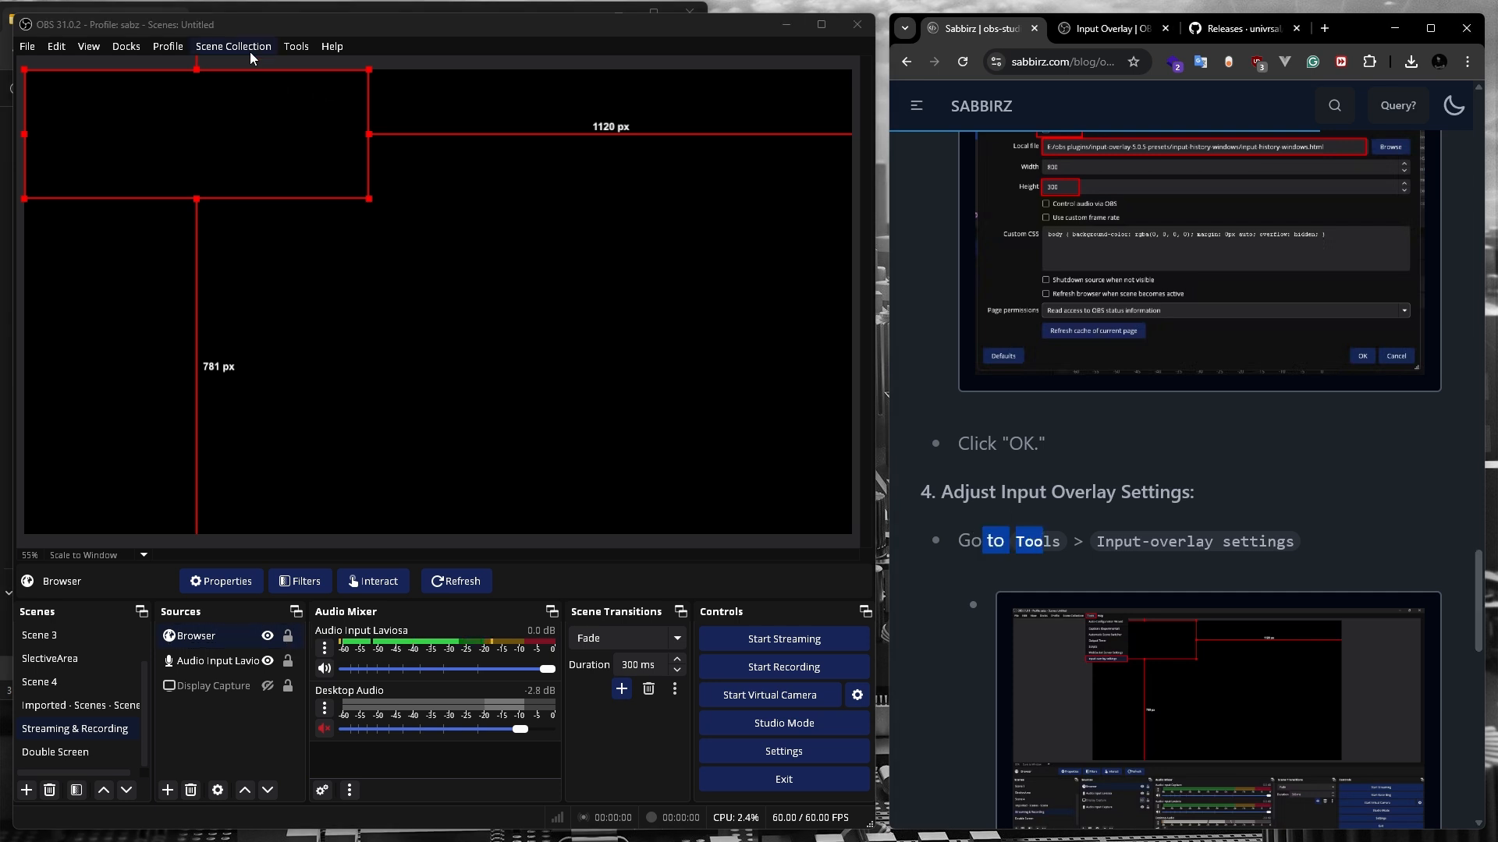
Step: Open Tools > input-overlay settings, enable the local feature hooks, and show WebSocket server options
left_click(295, 46)
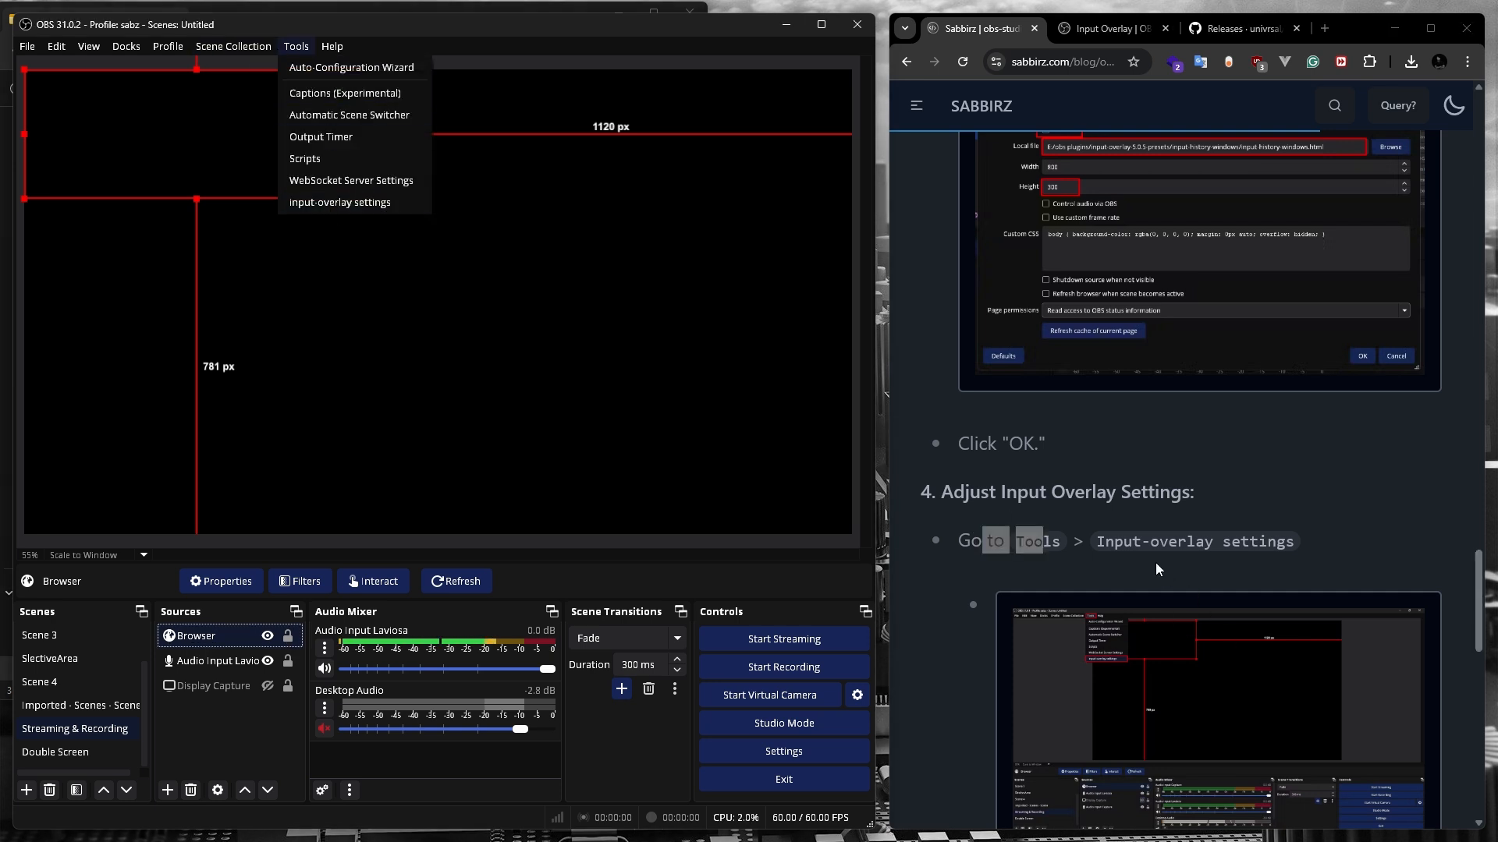
left_click(340, 202)
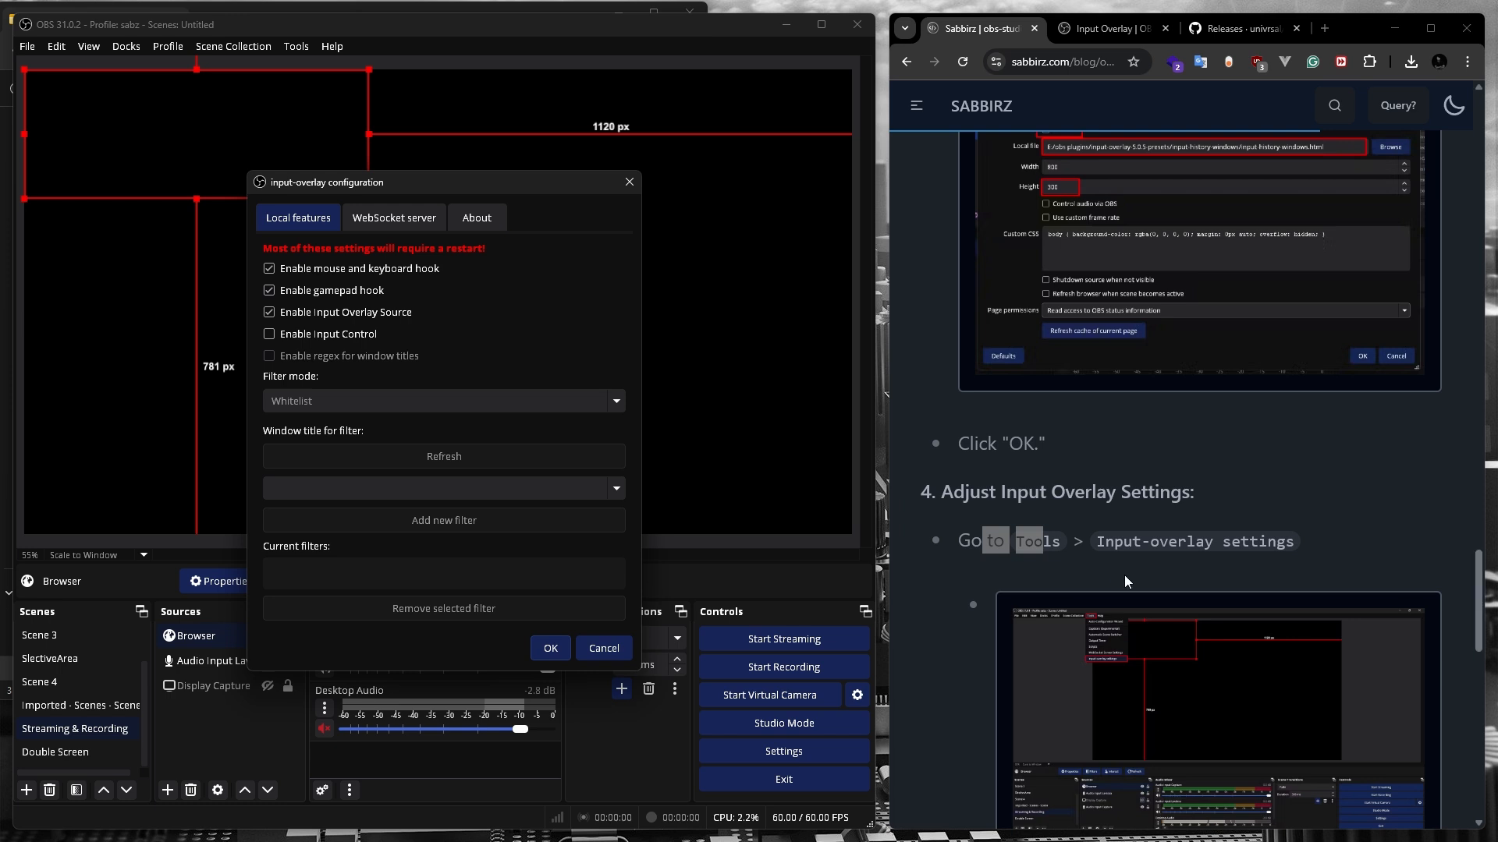
scroll("down", 3)
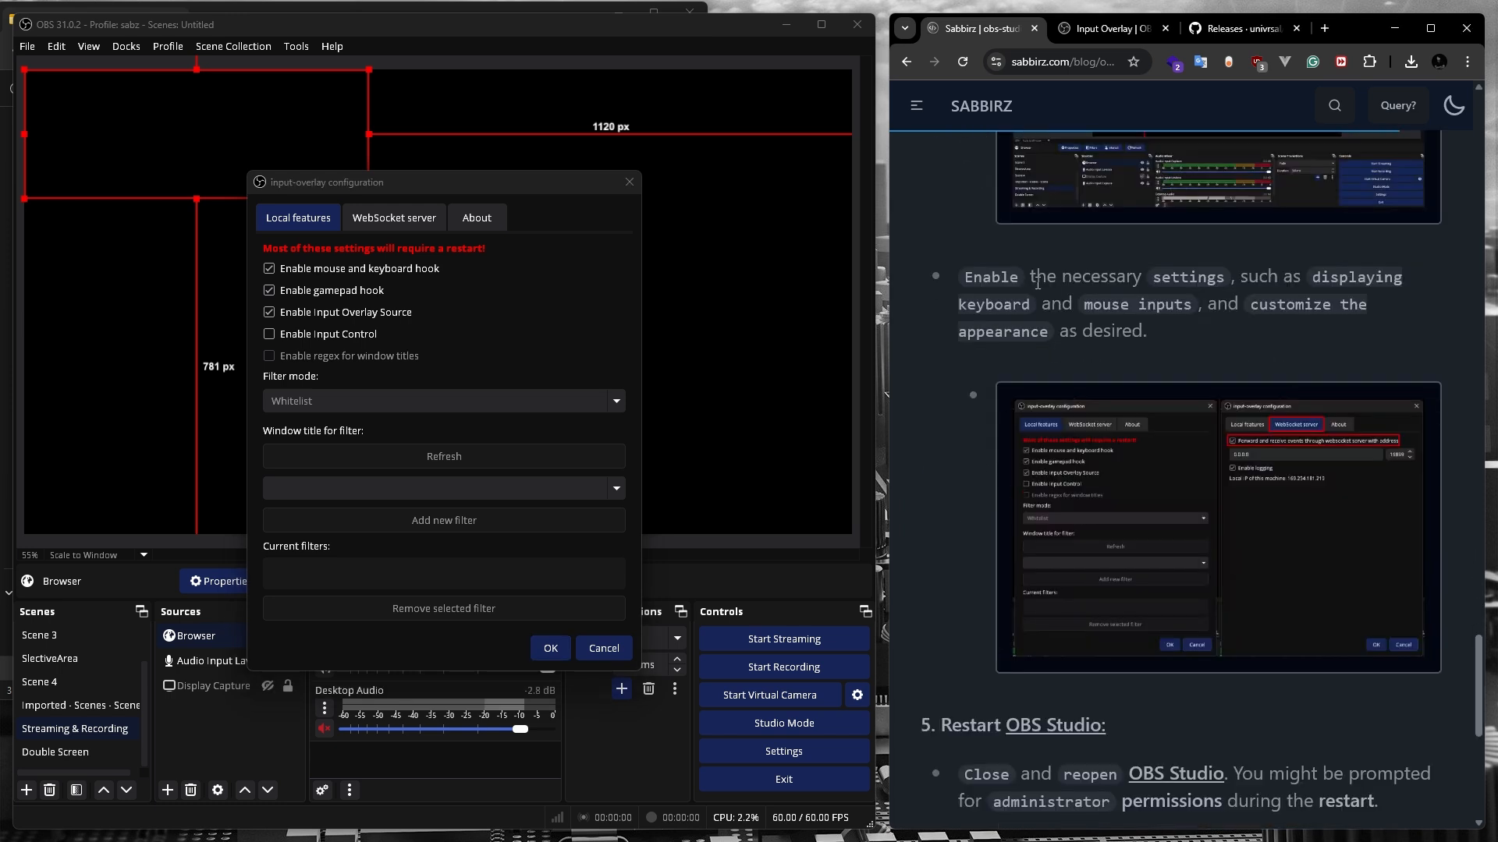
left_click_drag(1312, 277, 1030, 304)
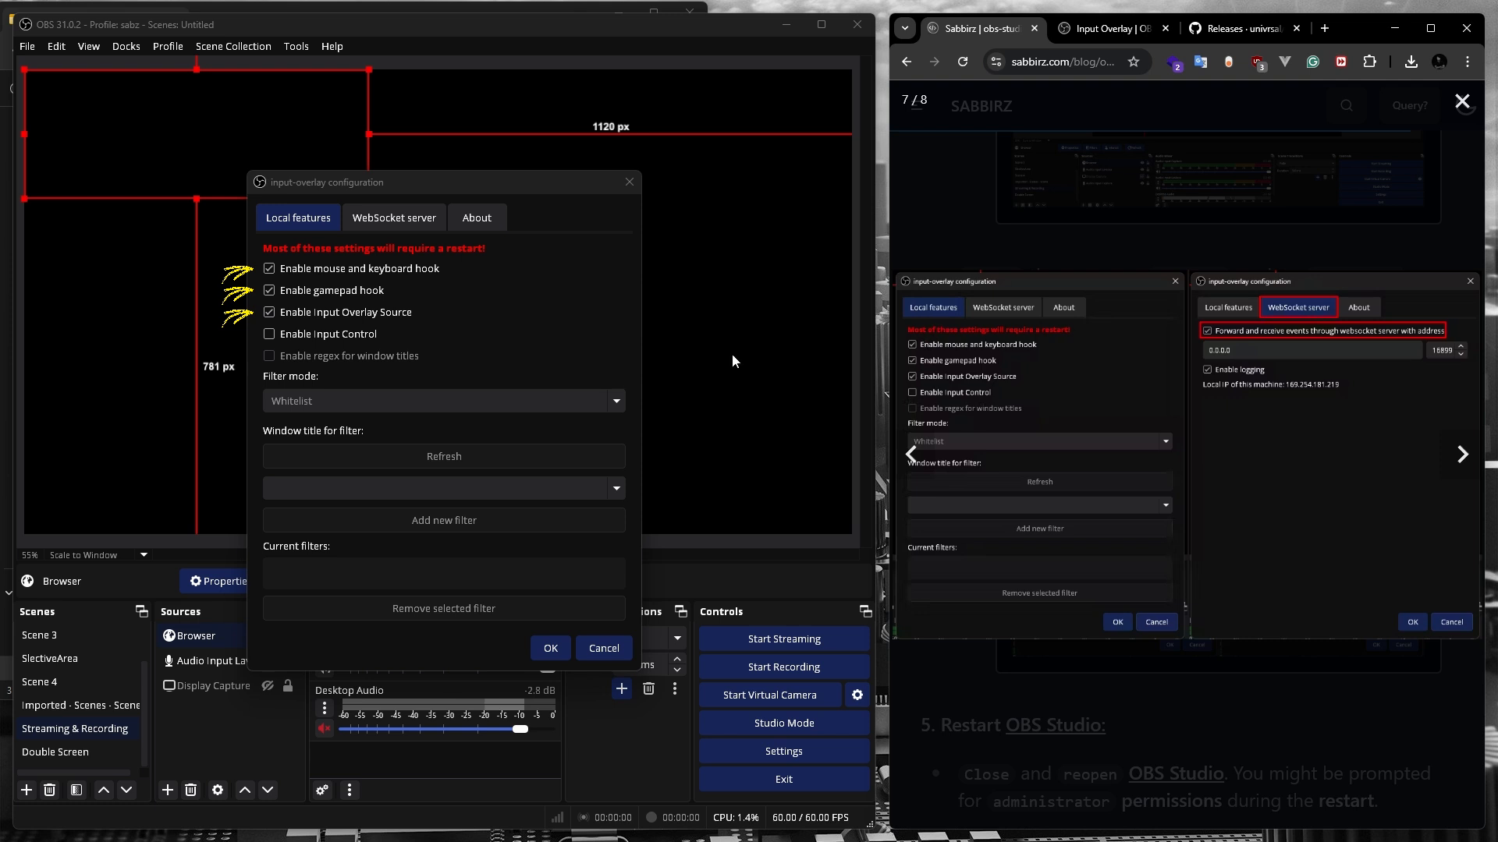
left_click(269, 291)
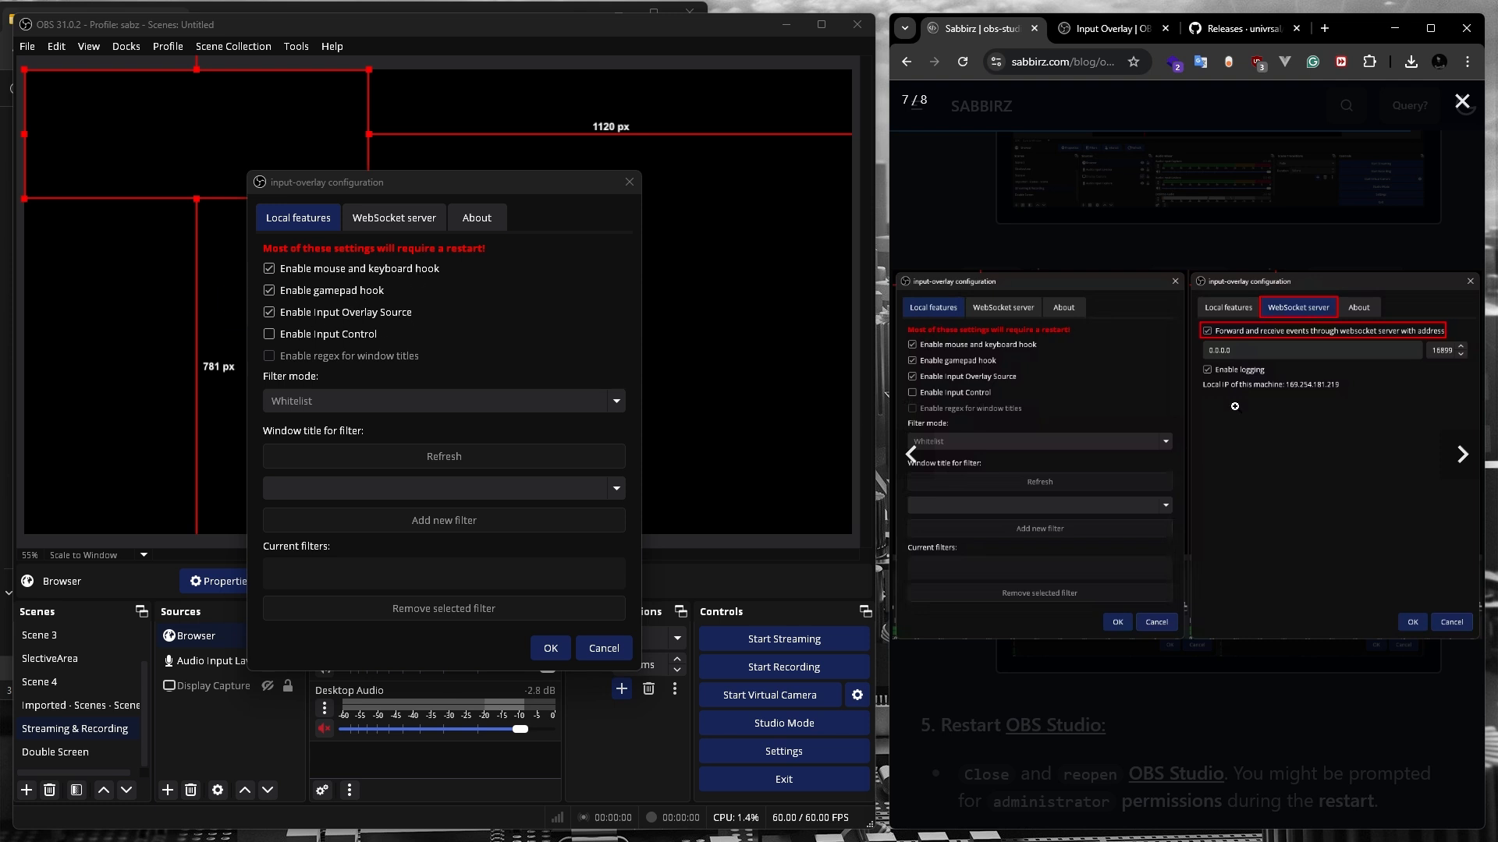
left_click(393, 217)
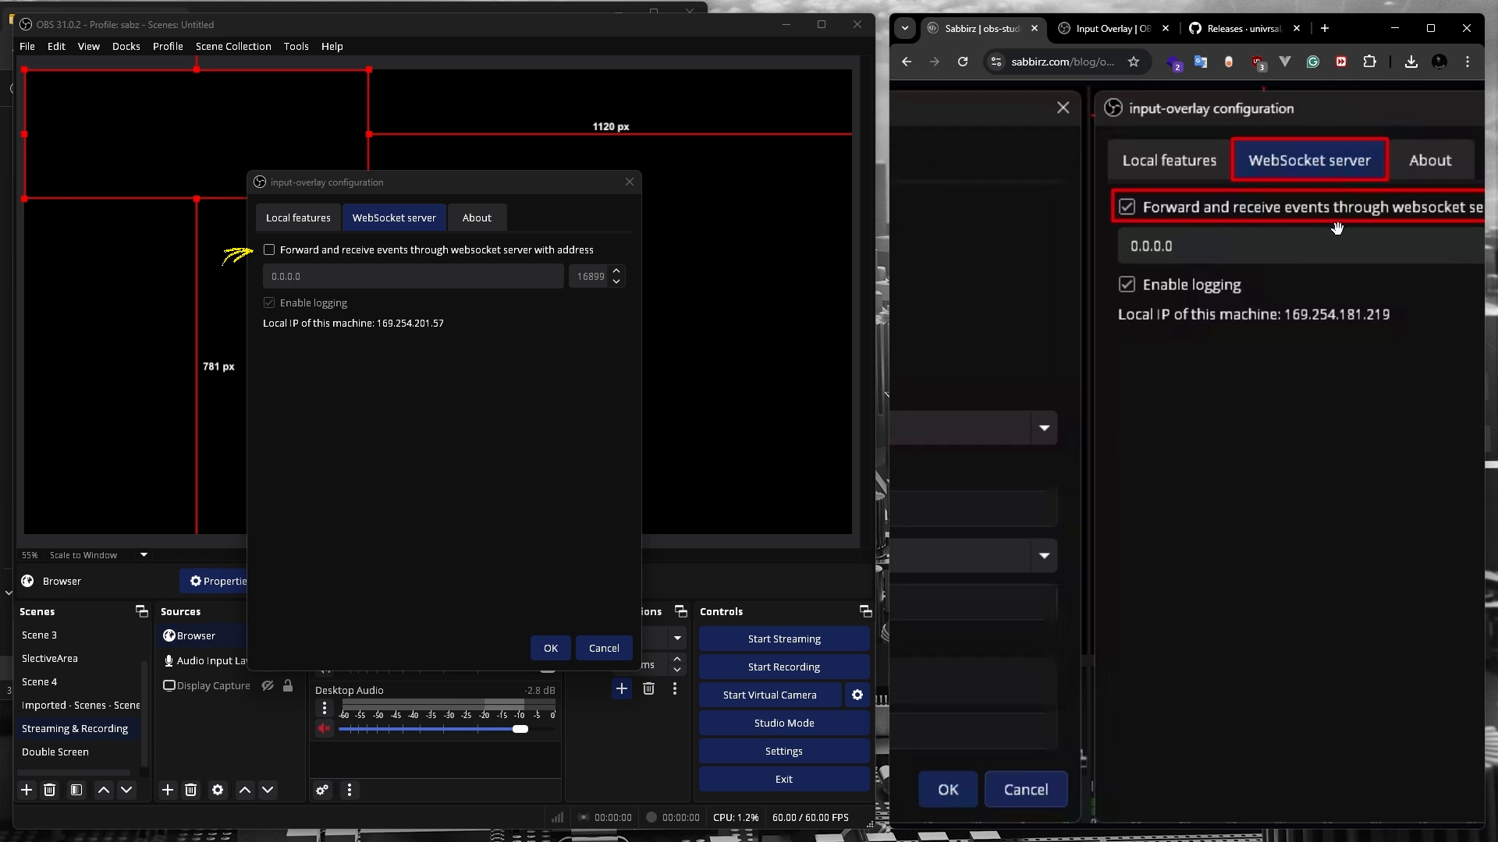
Step: Enable 'Forward and receive events through websocket server' in input-overlay settings and save
left_click(268, 249)
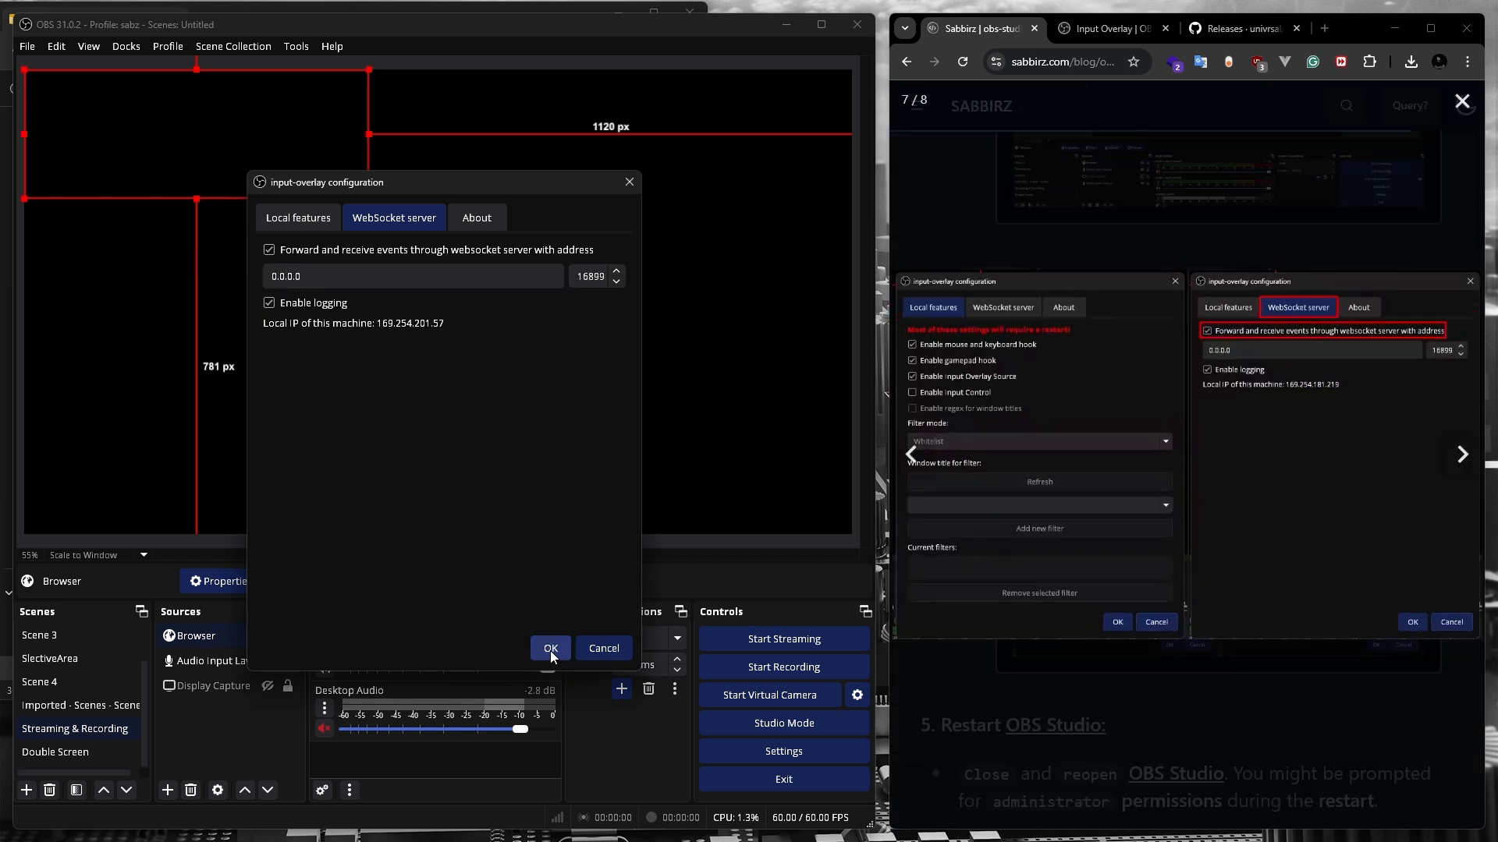
left_click(550, 647)
type("O")
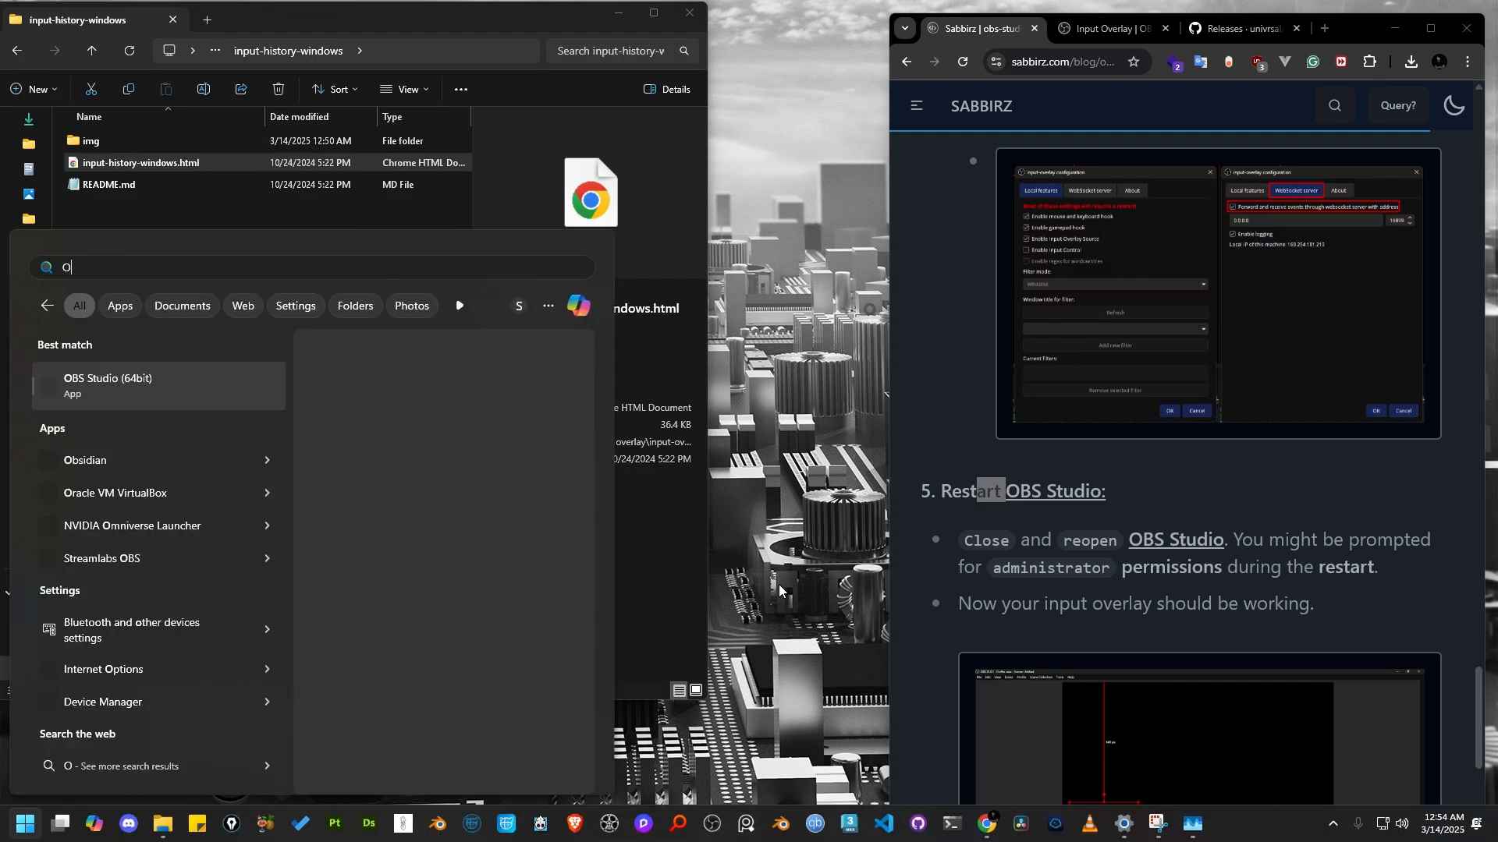
Step: Relaunch OBS Studio and unhide the Display Capture source in Sources
type("B")
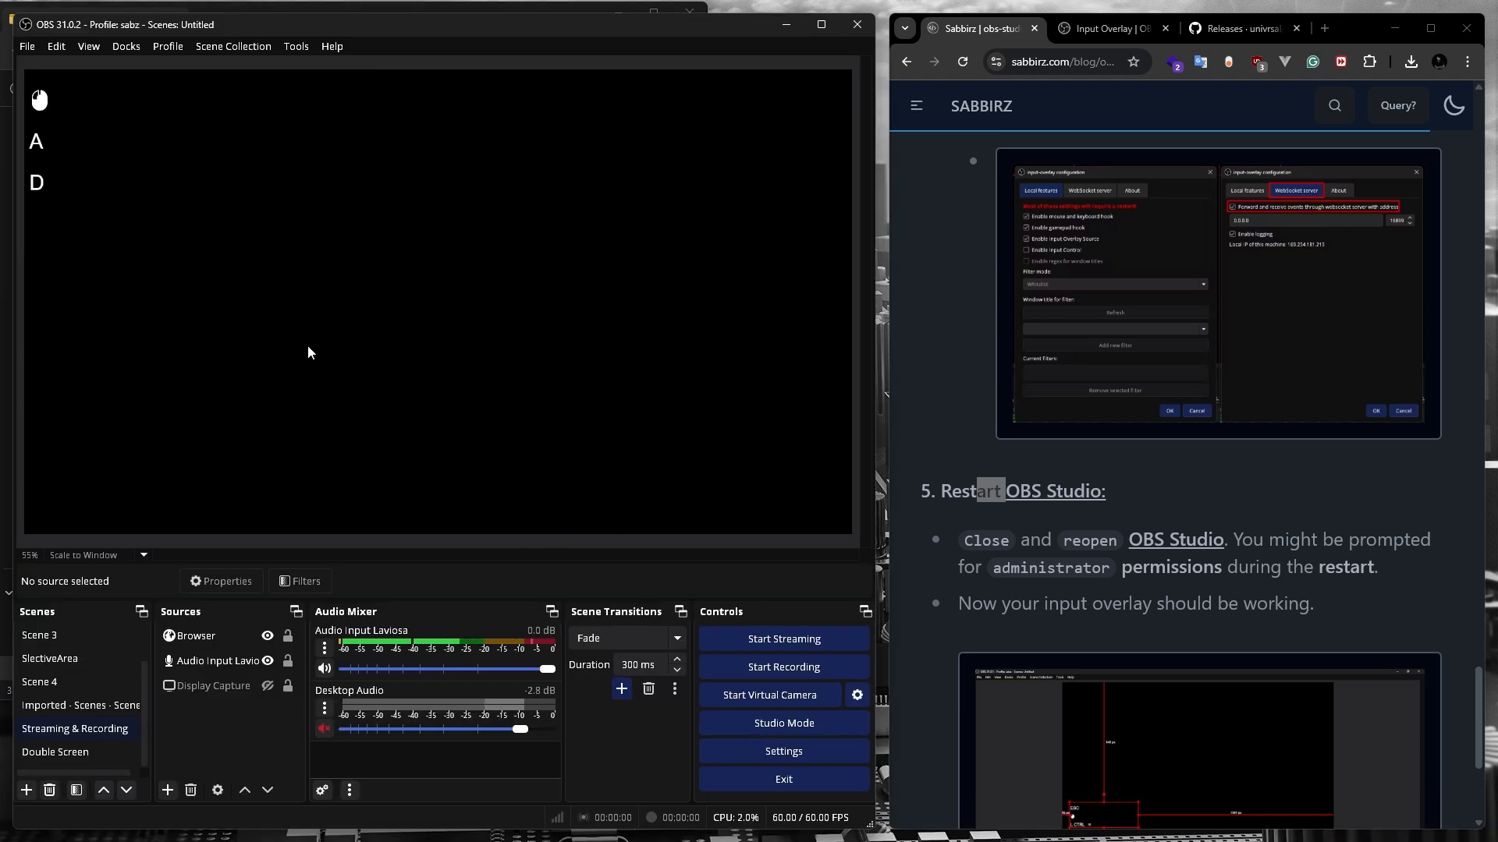
left_click(212, 685)
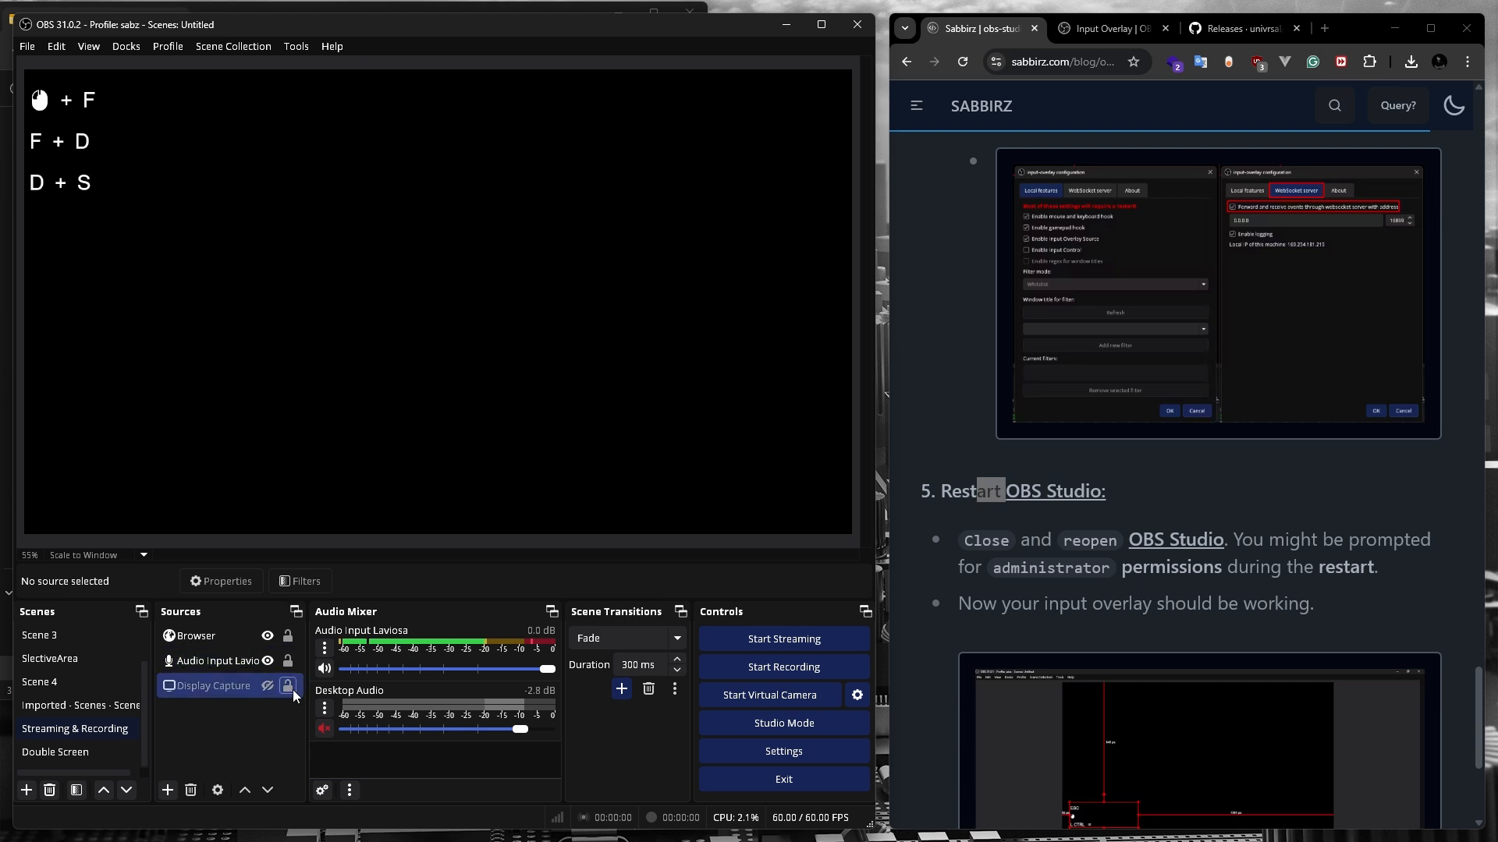
left_click(288, 685)
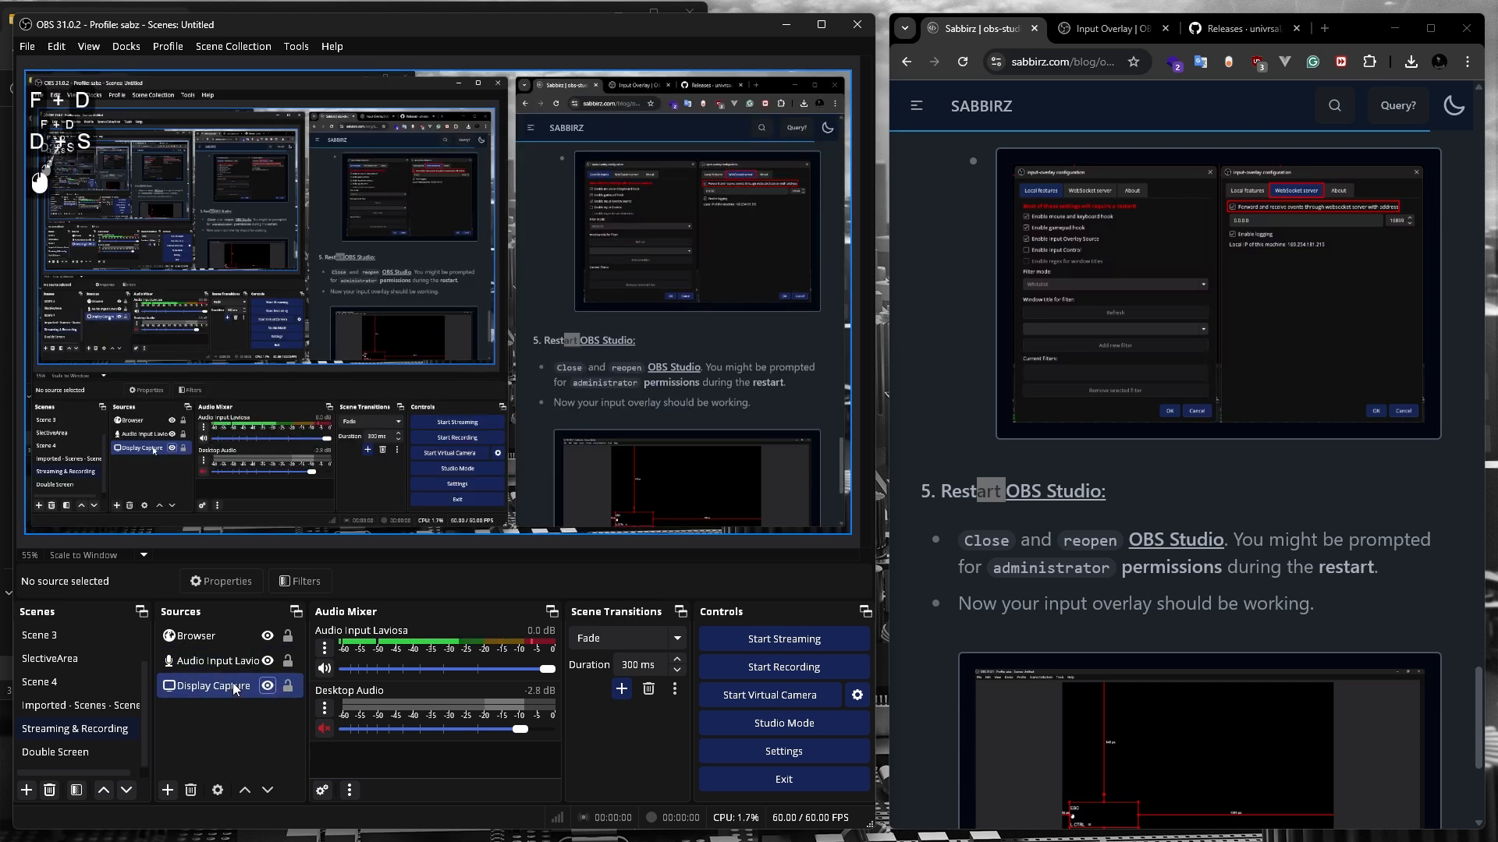